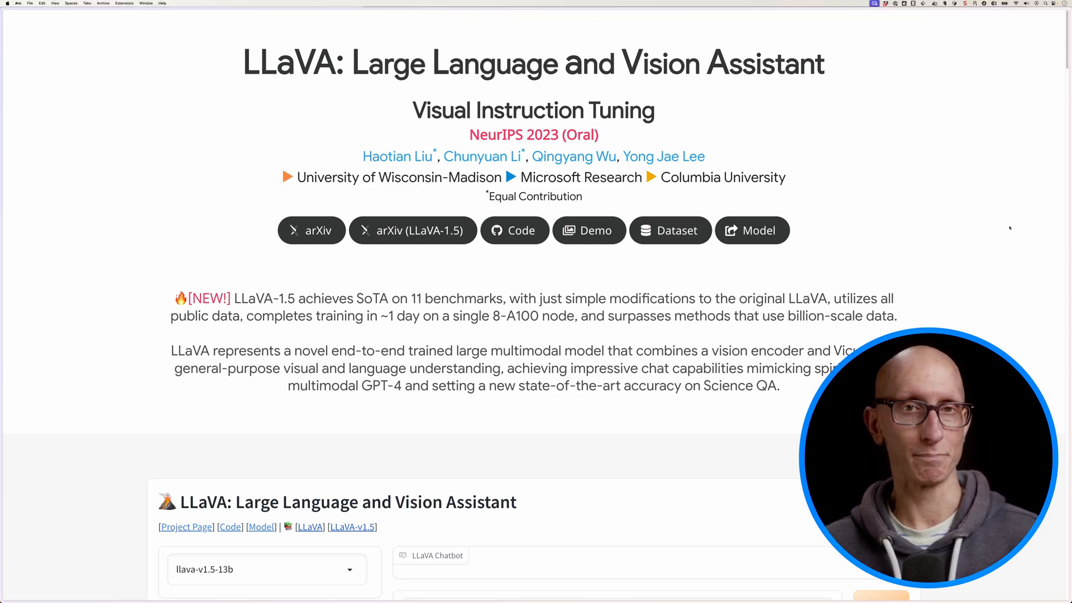
# Scroll through the llamafile README quickstart down to the Releases section.
pyautogui.scroll(-3)
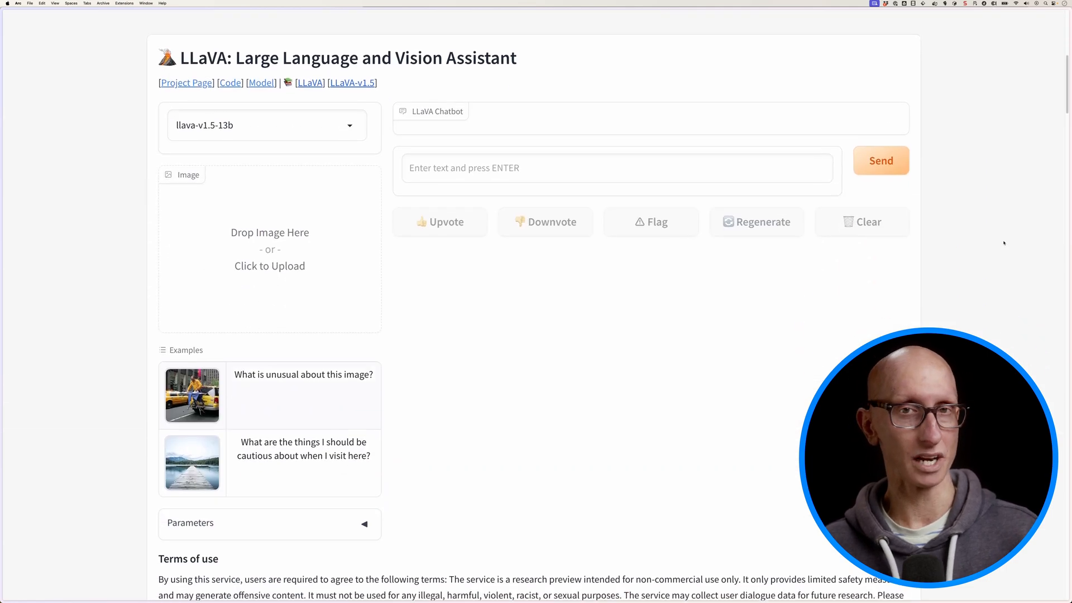
pyautogui.scroll(-3)
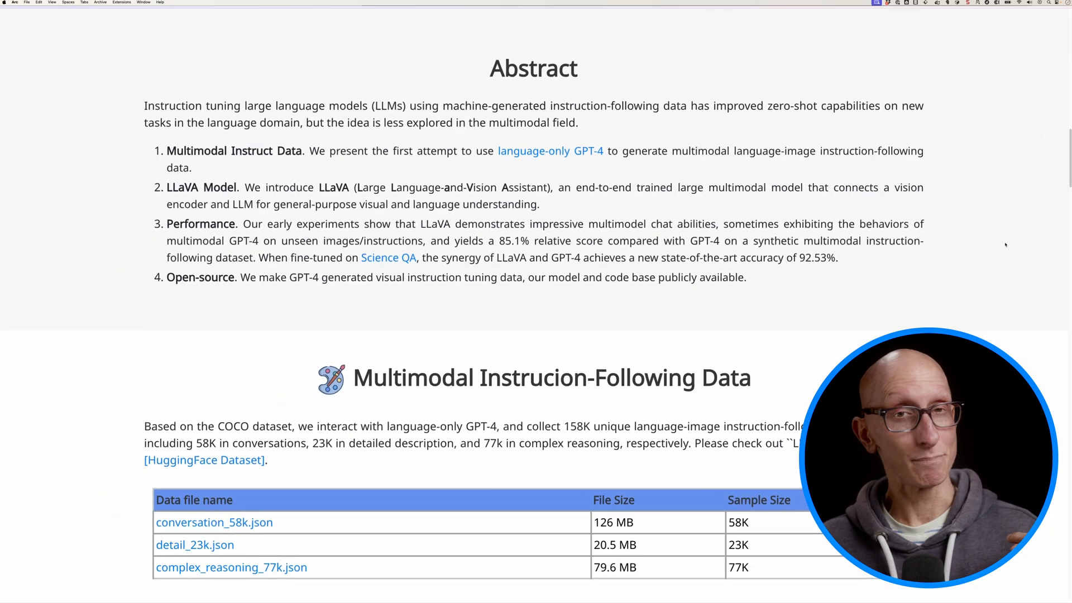
pyautogui.scroll(-3)
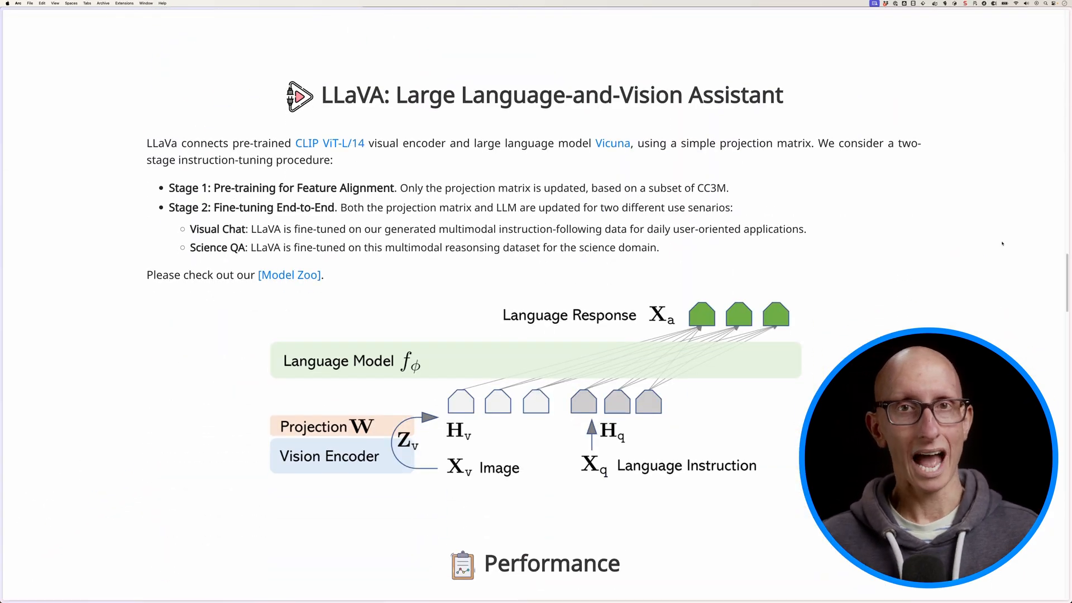
pyautogui.scroll(-3)
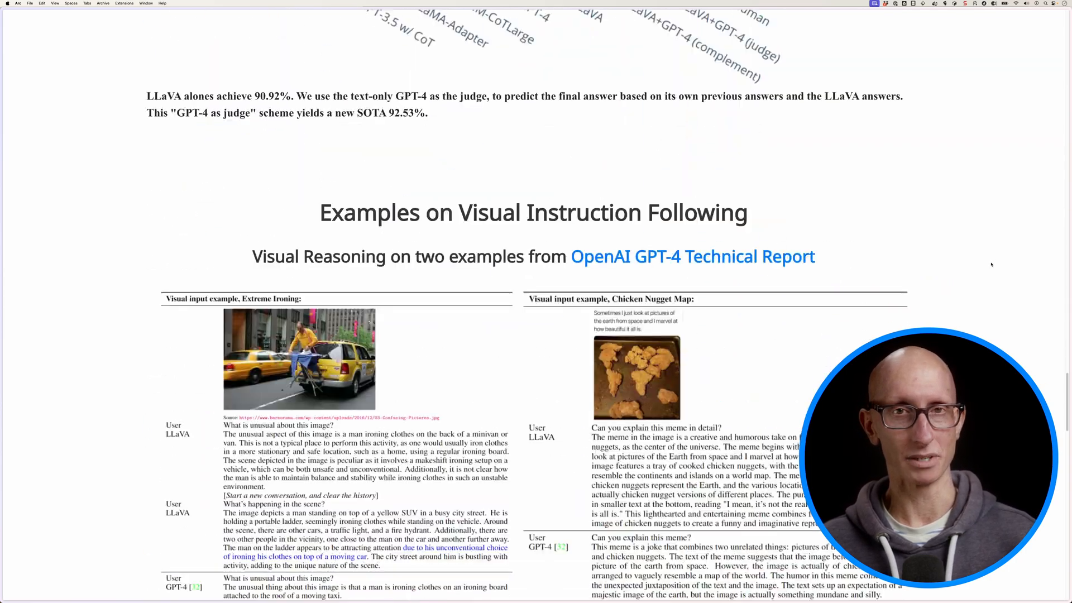
pyautogui.scroll(-3)
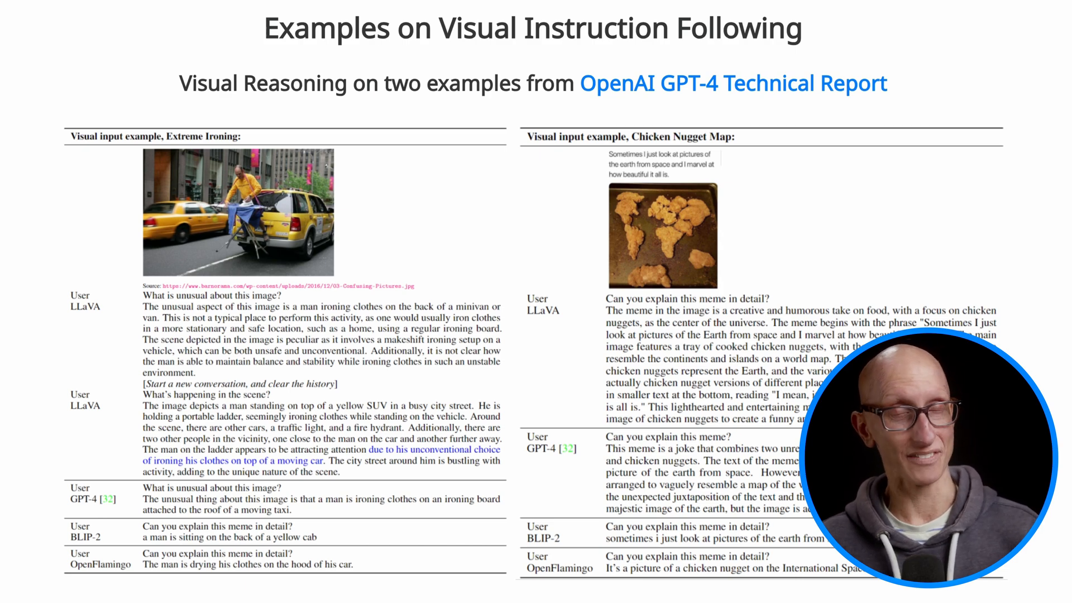
pyautogui.scroll(-3)
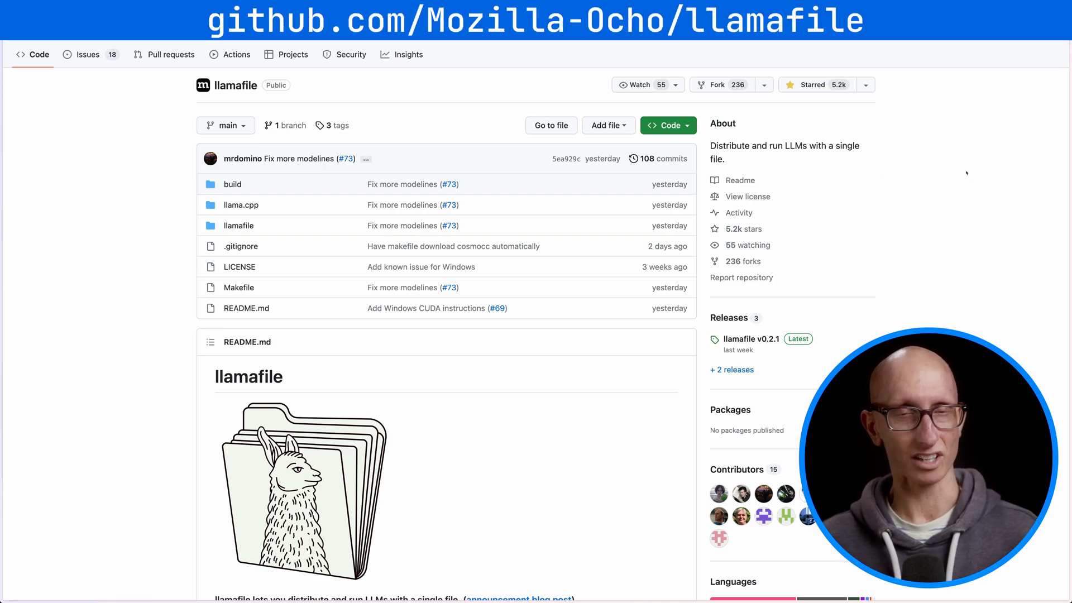
pyautogui.scroll(-3)
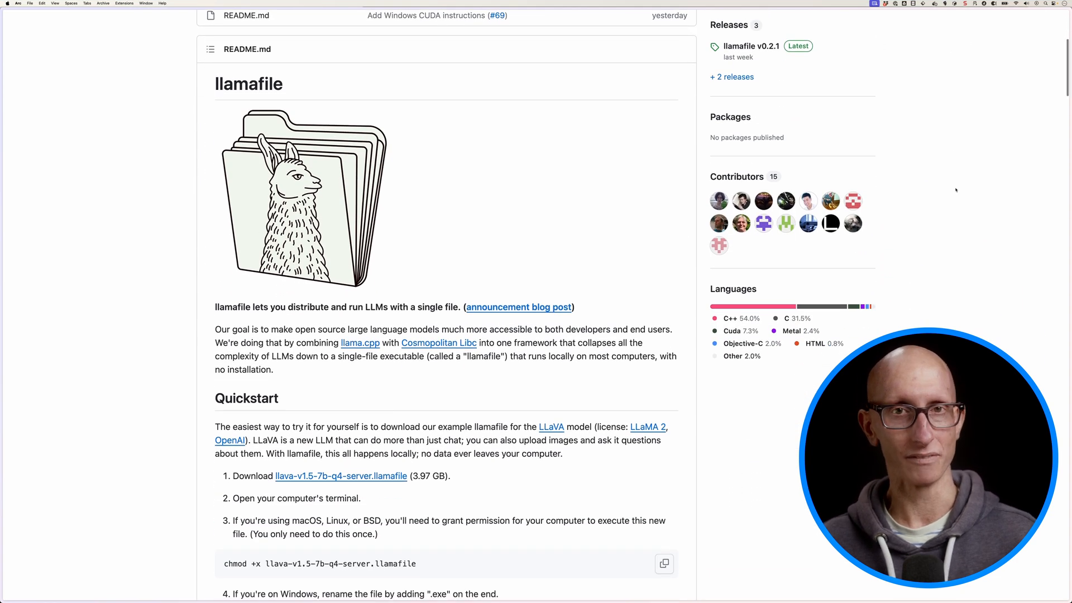
pyautogui.scroll(-3)
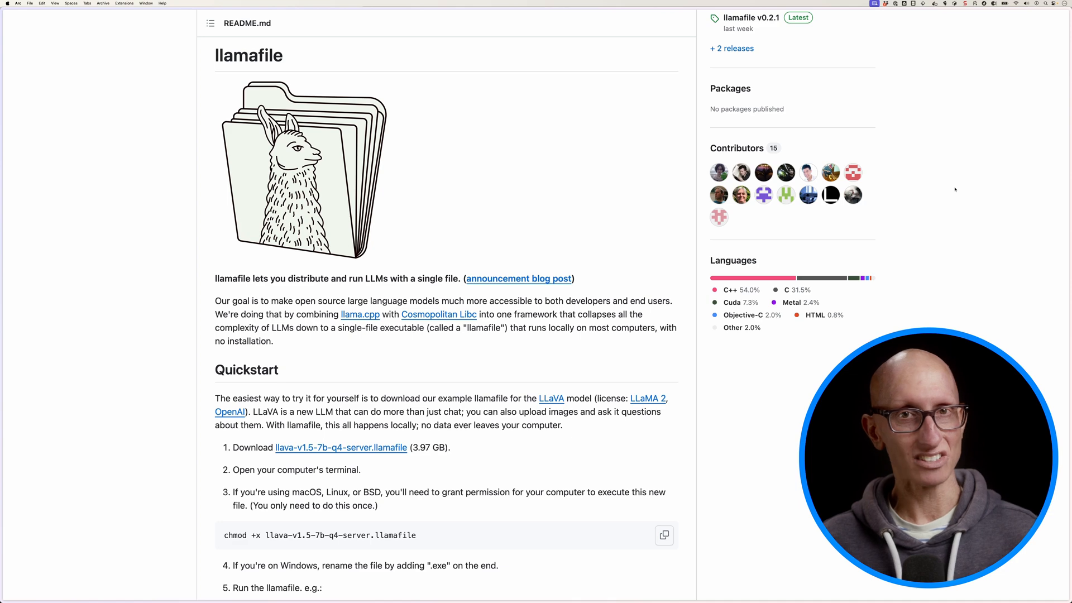
pyautogui.scroll(-3)
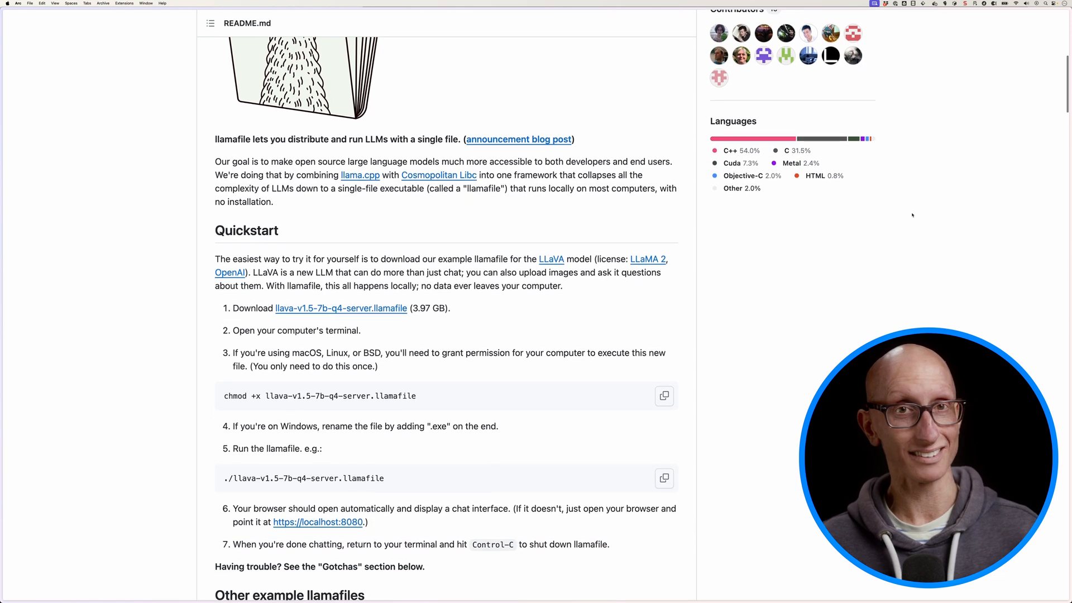
pyautogui.scroll(-3)
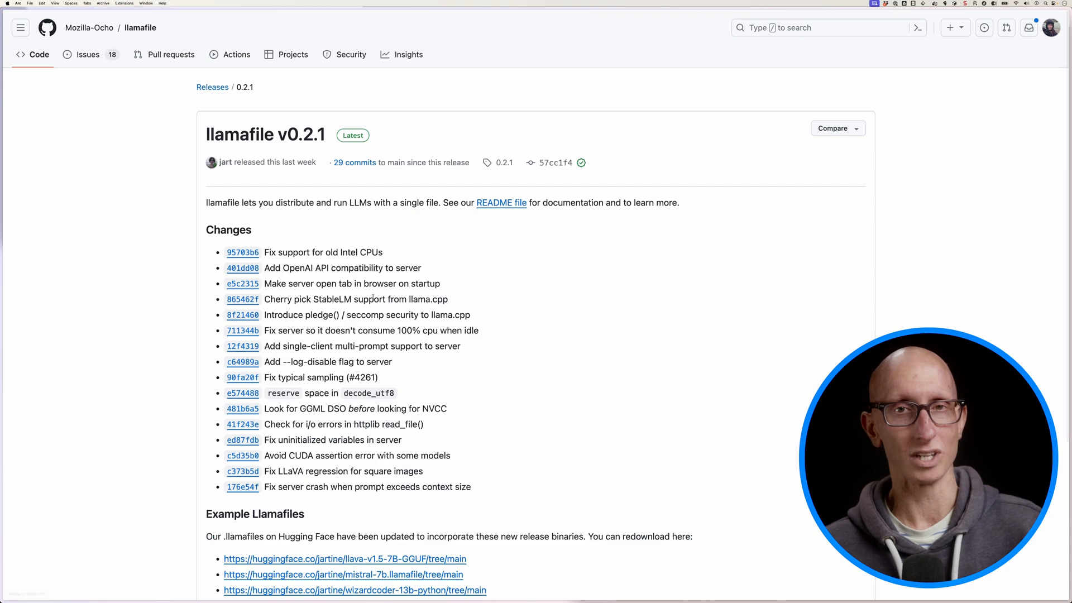
pyautogui.scroll(-3)
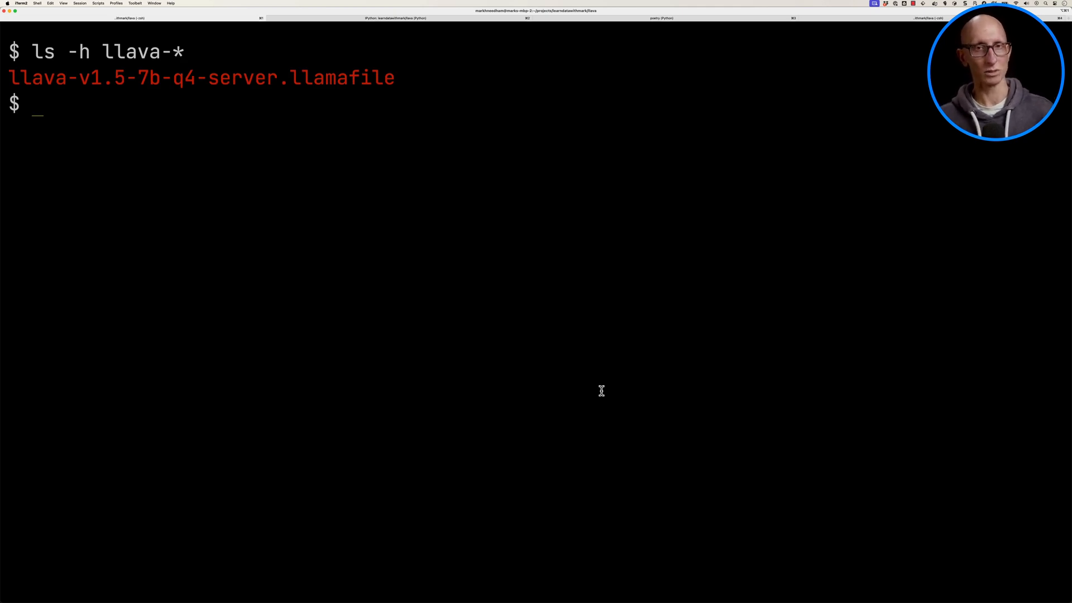
# Make llava-v1.5-7b-q4-server.llamafile executable with chmod u+x and launch it.
pyautogui.write('chmod u+x llava-v1.5-7b')
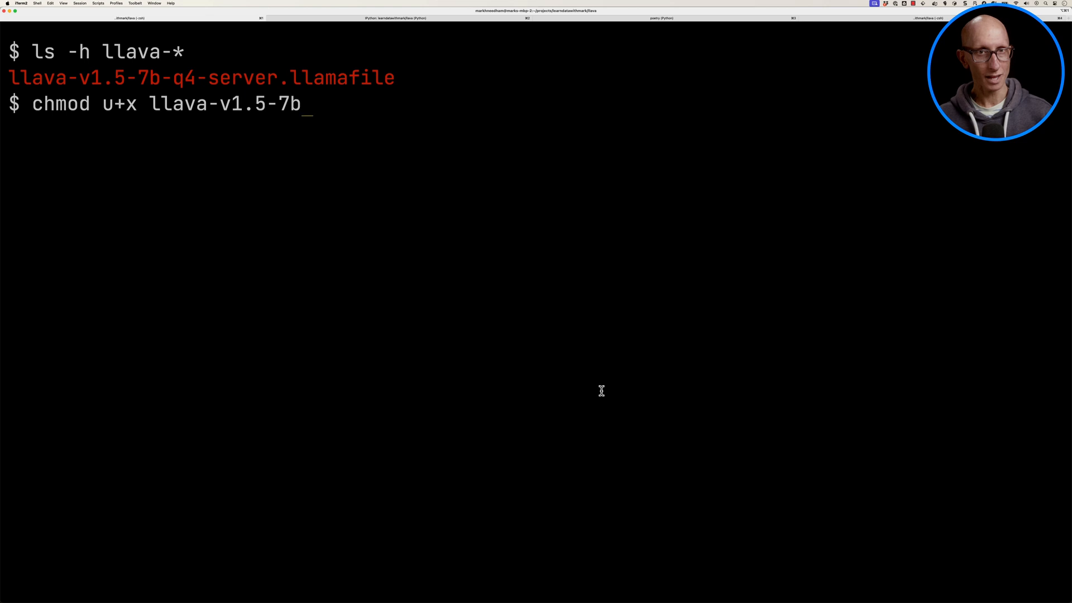
pyautogui.press('Enter')
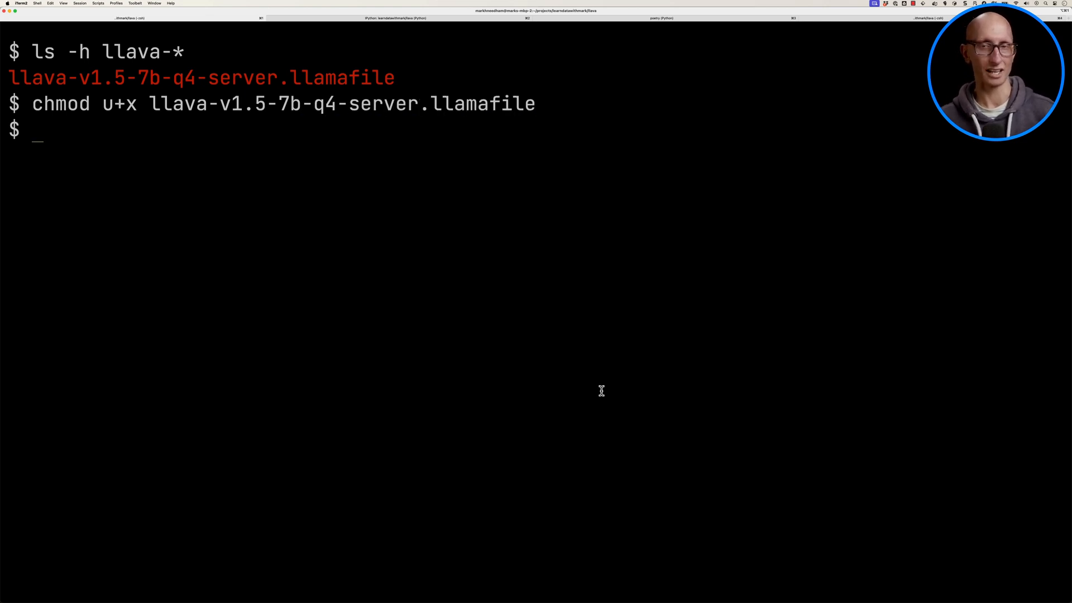
pyautogui.write('./llava-v1.5-7b-q4-server.lla')
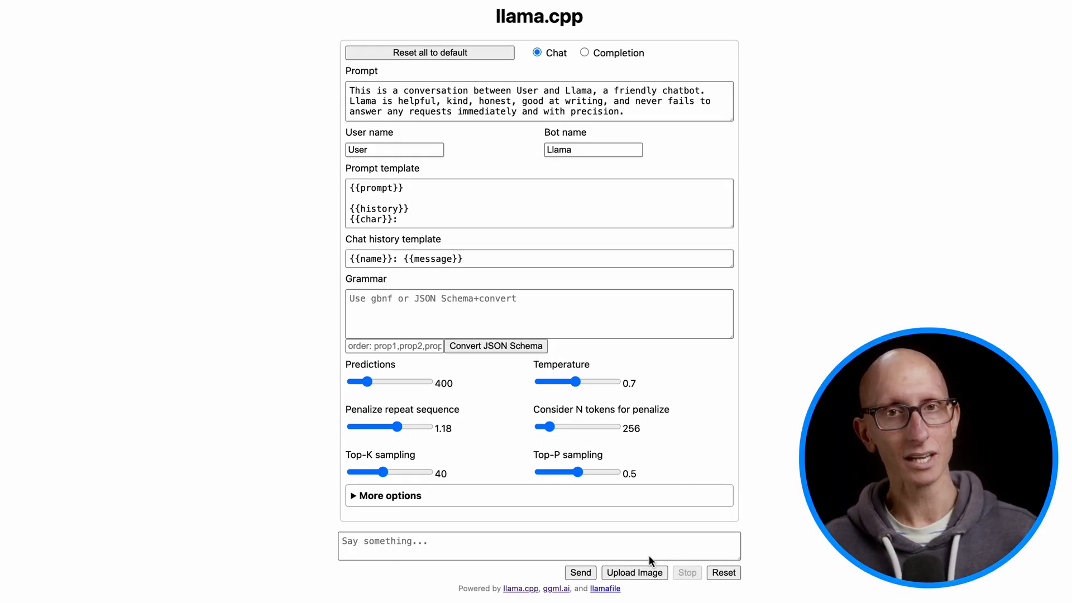
# Upload the cat image and ask LLaVA "What's unusual about this cat?".
pyautogui.click(634, 572)
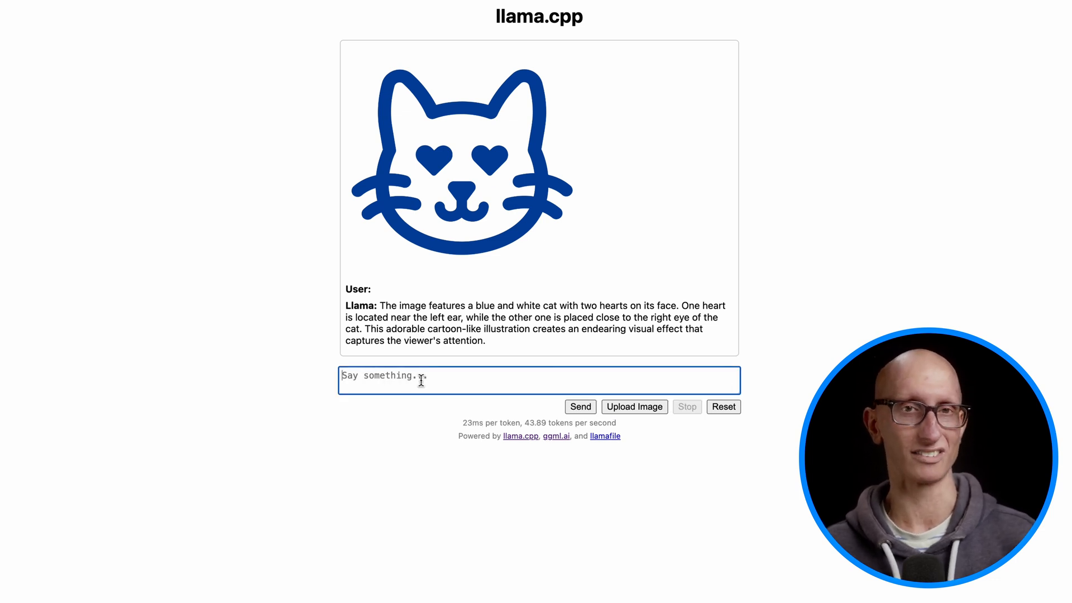
pyautogui.write("What's unusual")
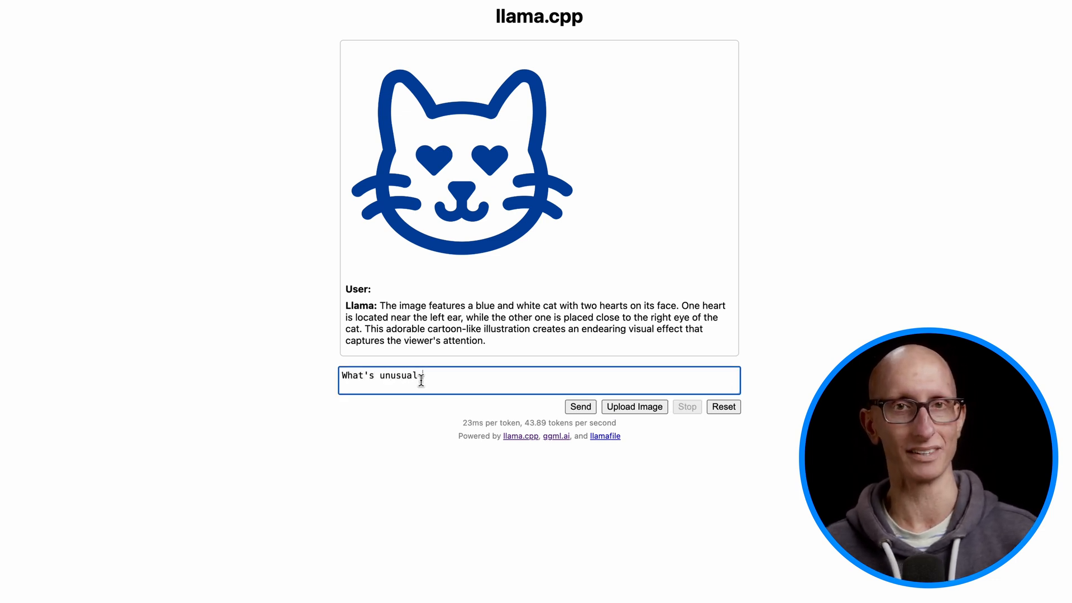
pyautogui.click(580, 407)
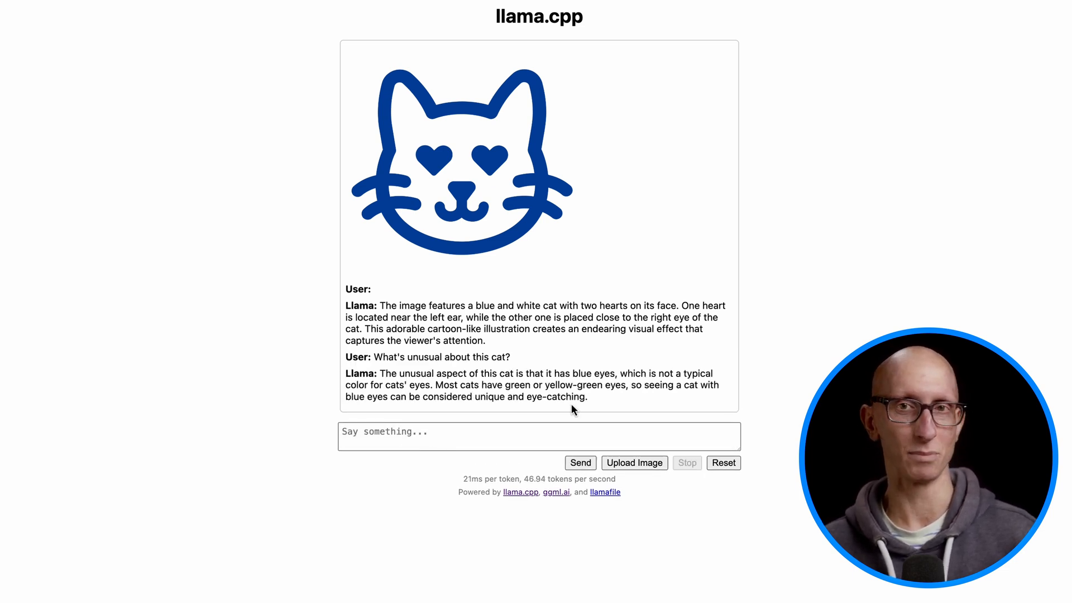
# Compose and send a follow-up message starting with "W" in the chat.
pyautogui.click(538, 437)
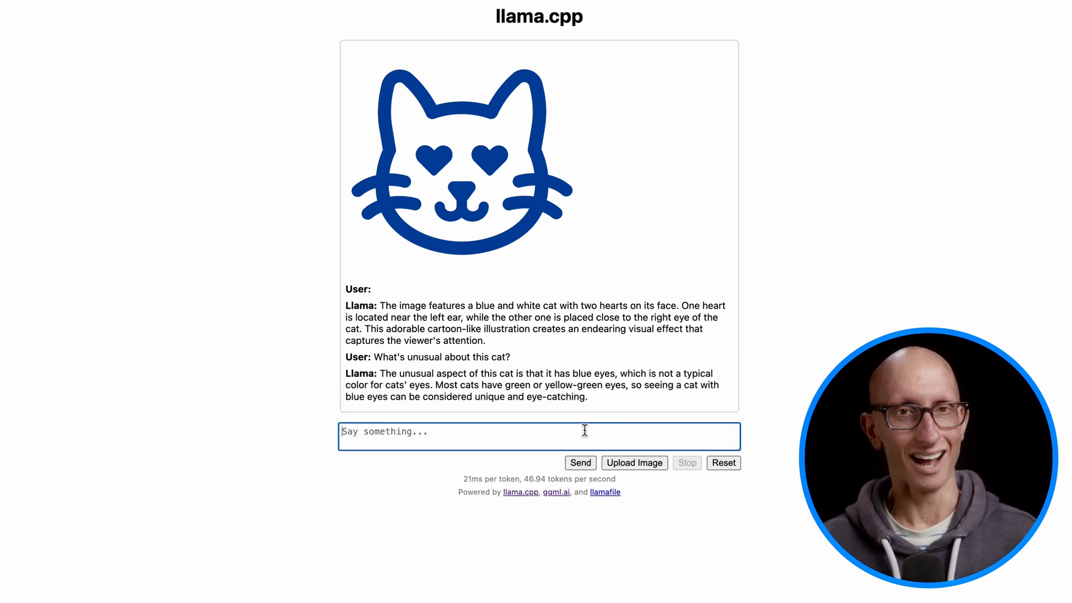
pyautogui.write('W')
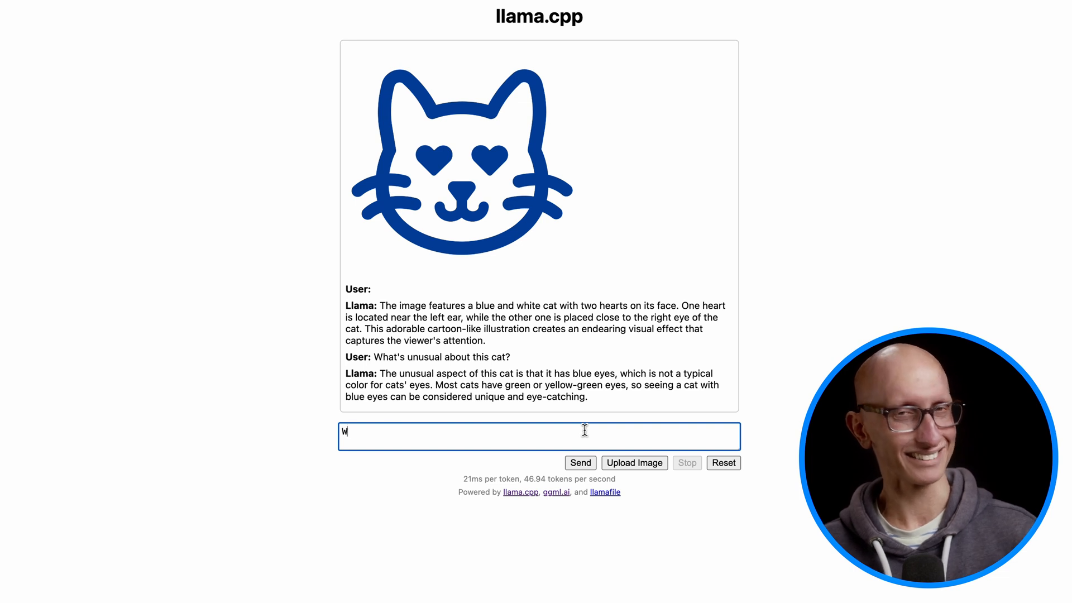
pyautogui.click(580, 462)
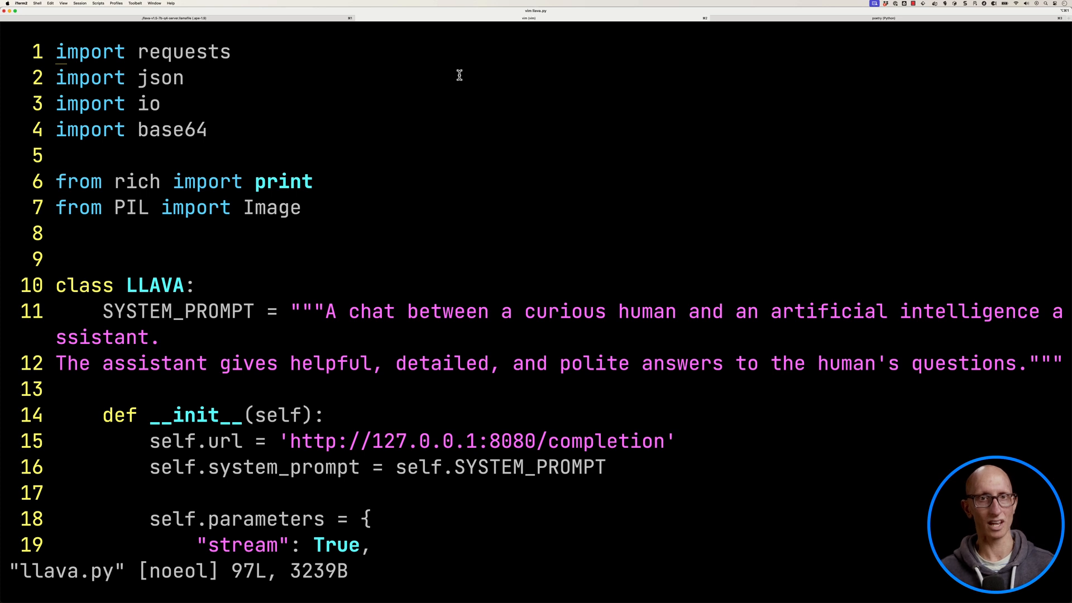
pyautogui.scroll(-3)
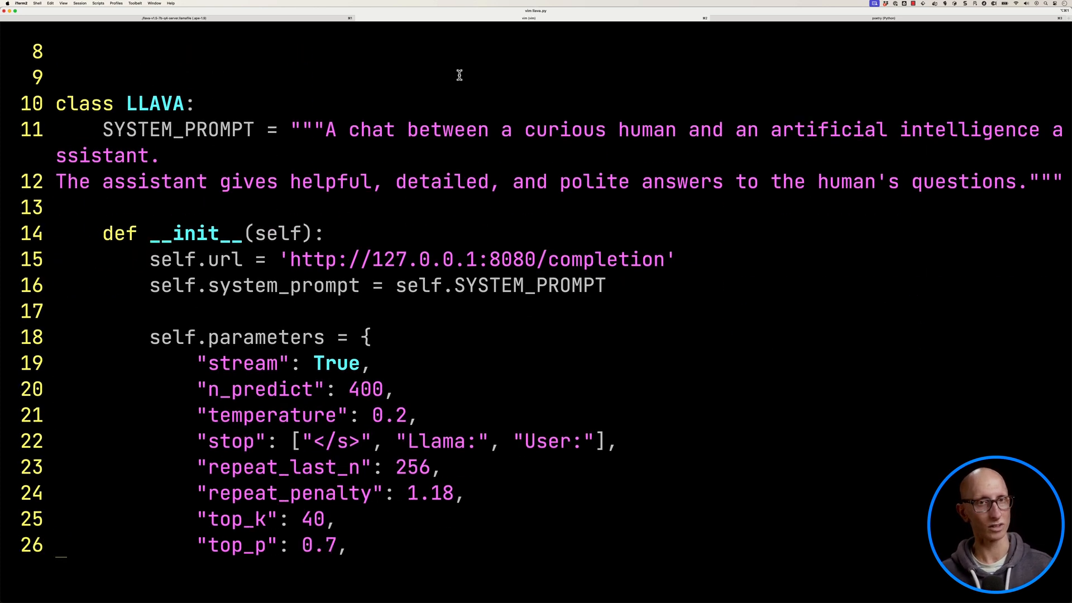
pyautogui.scroll(-3)
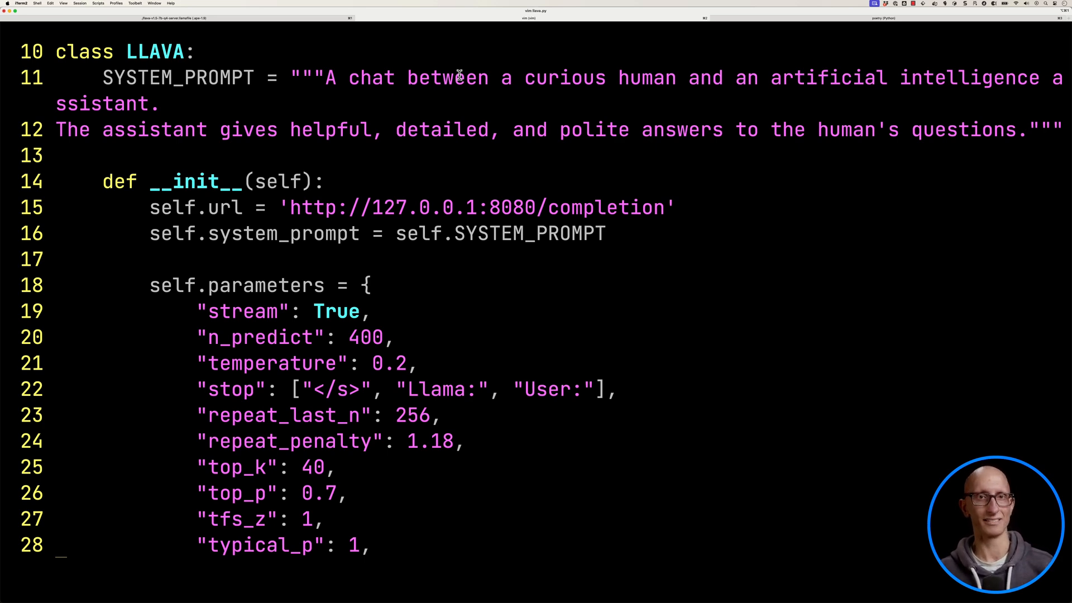
pyautogui.scroll(-3)
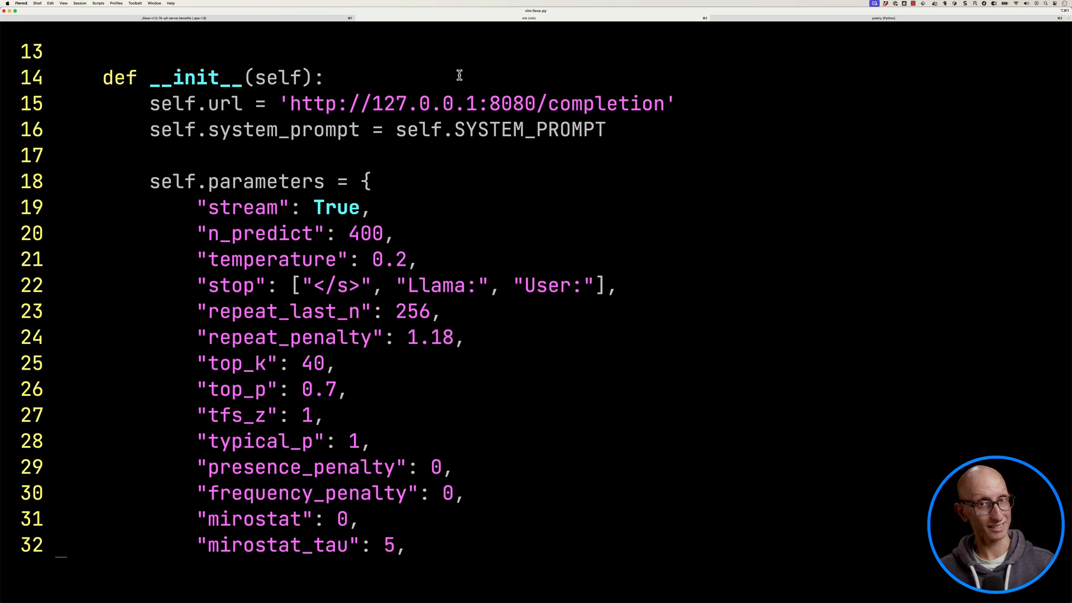
pyautogui.scroll(-3)
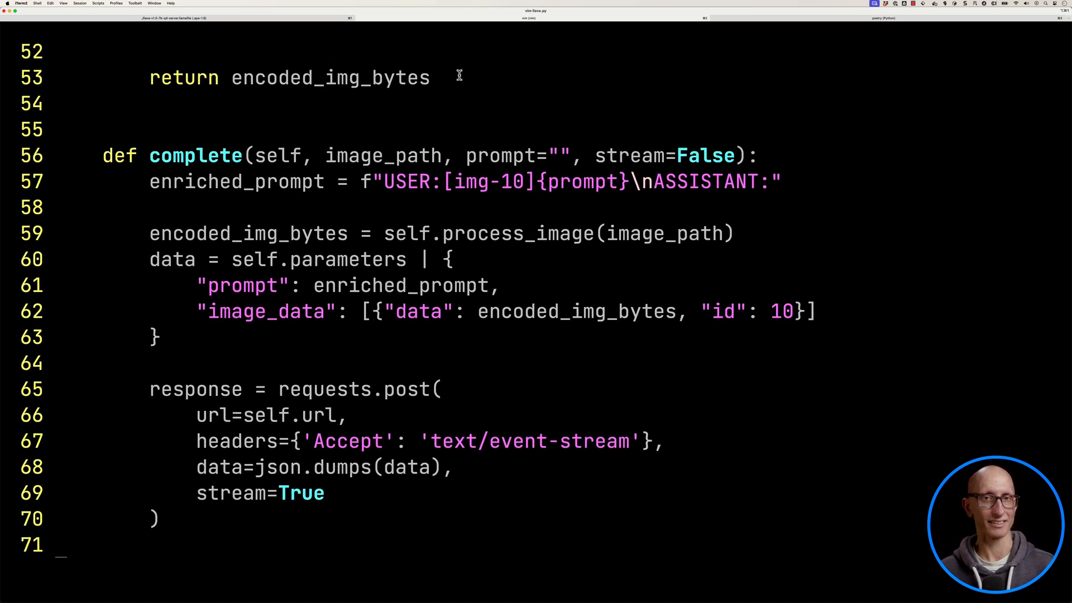
pyautogui.scroll(-3)
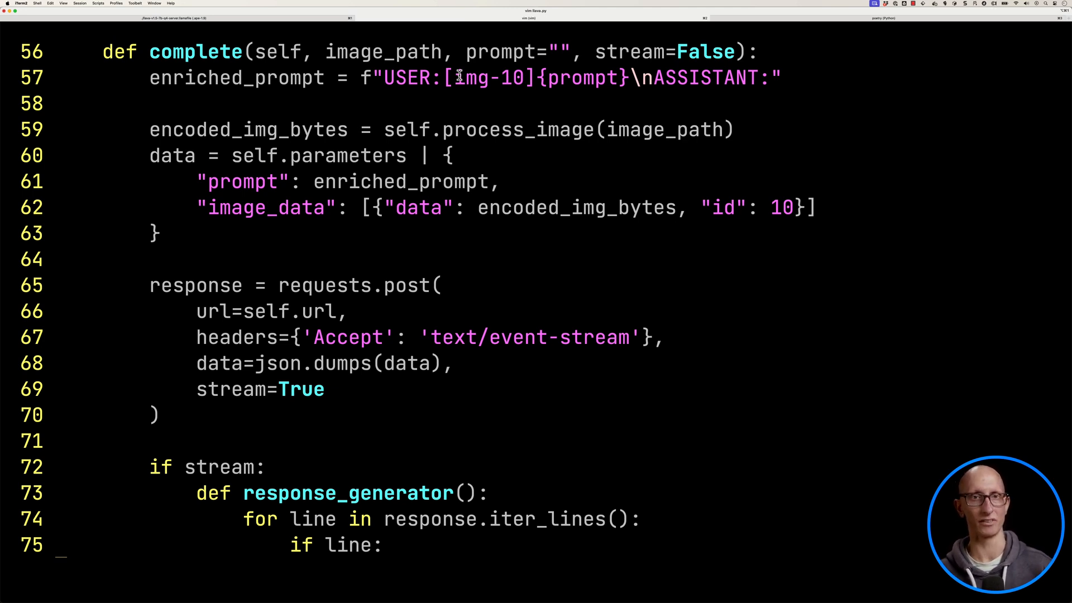
pyautogui.scroll(-3)
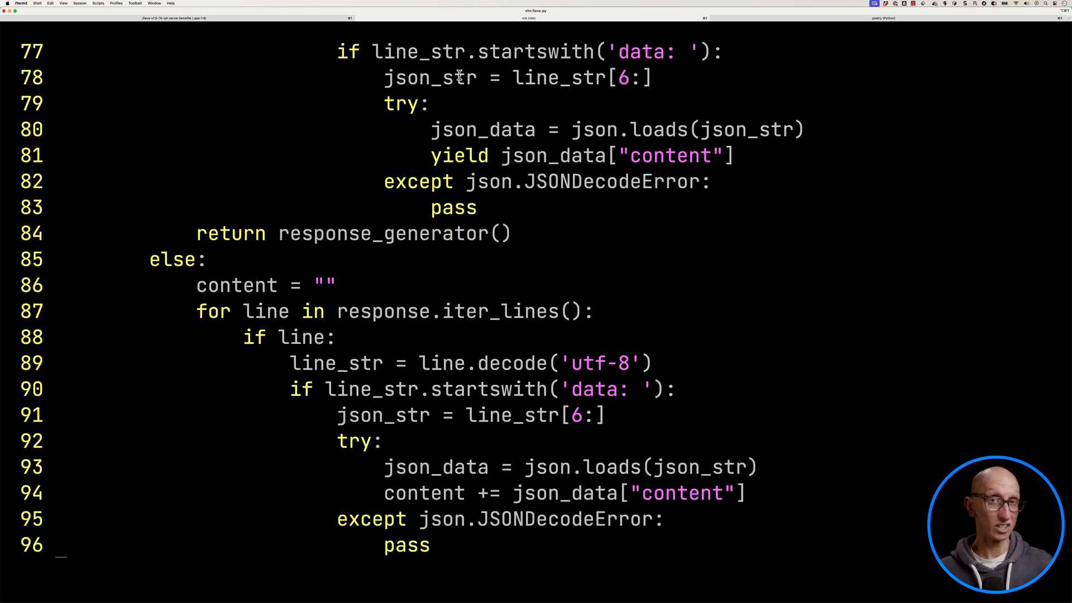
pyautogui.scroll(-3)
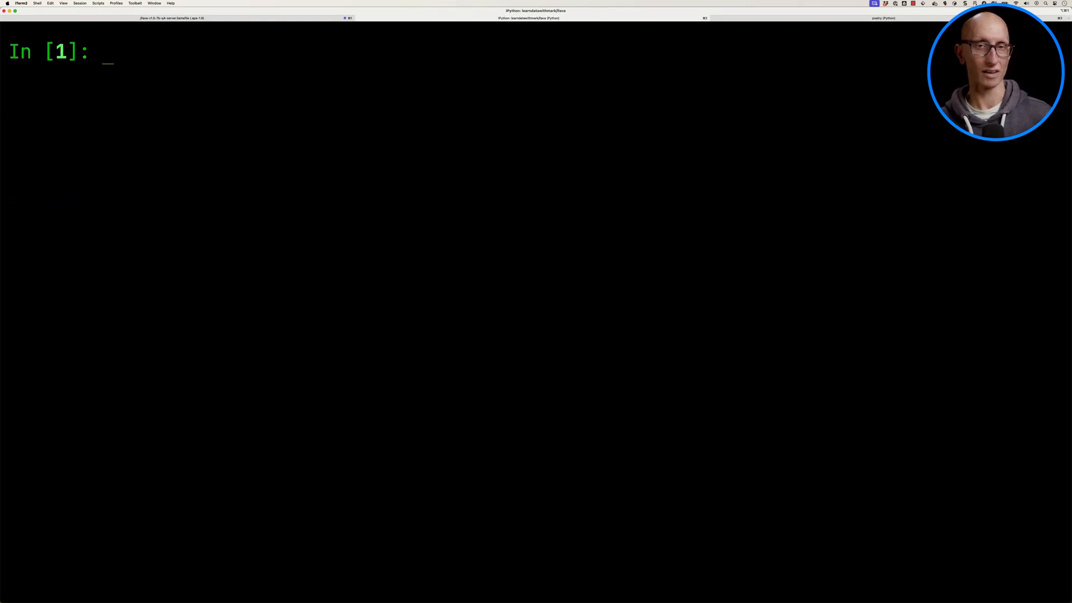
# Import LLAVA, display_image from iterm_utils and rich print, and instantiate llava = LLAVA().
pyautogui.write('from llava import LLAVA')
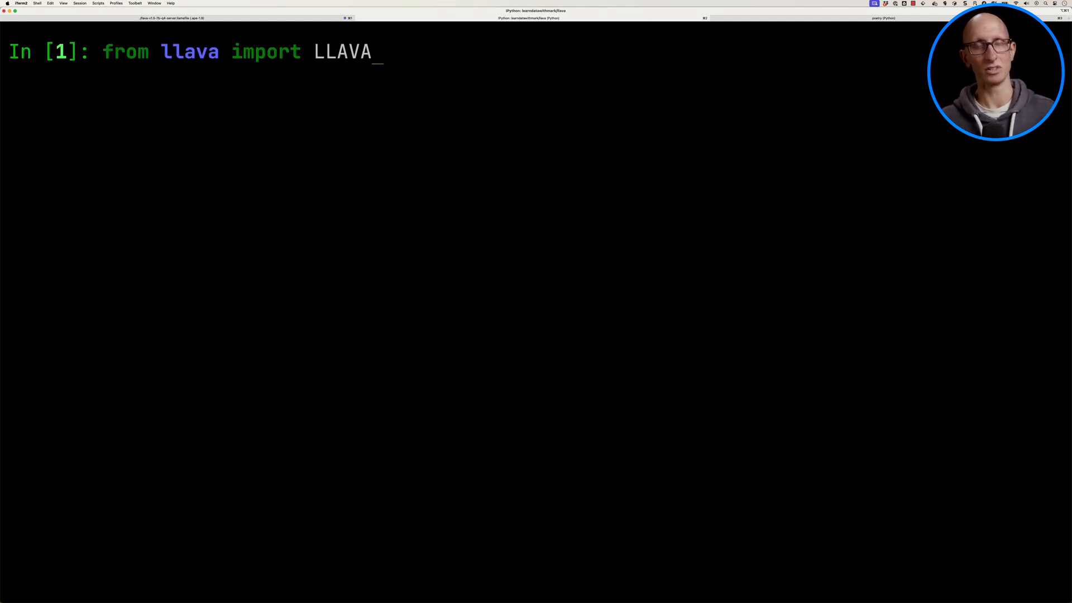
pyautogui.write('from ite')
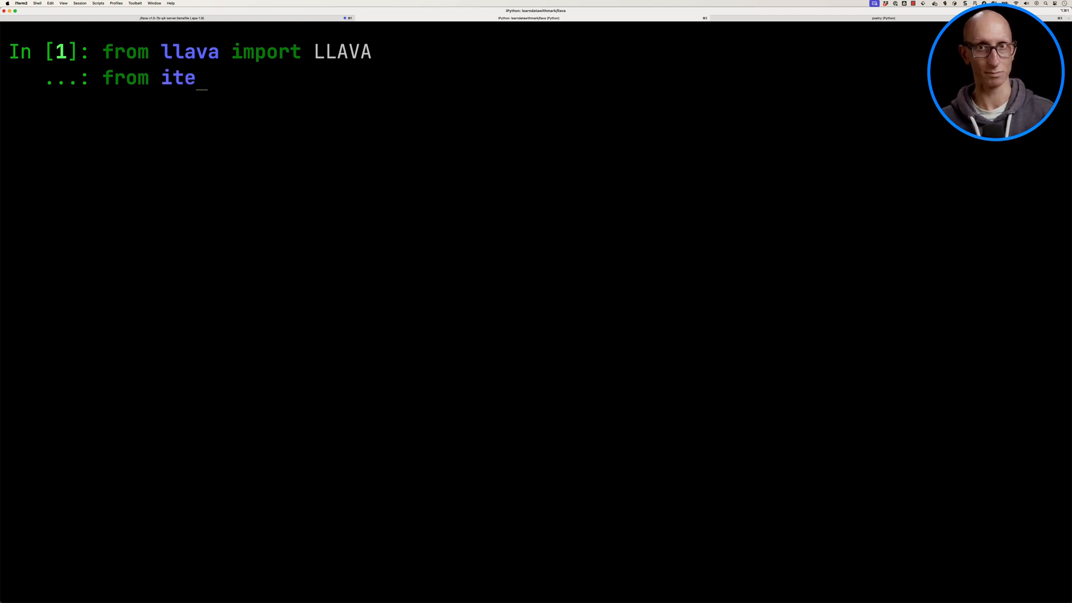
pyautogui.write('rm_utils import display_image')
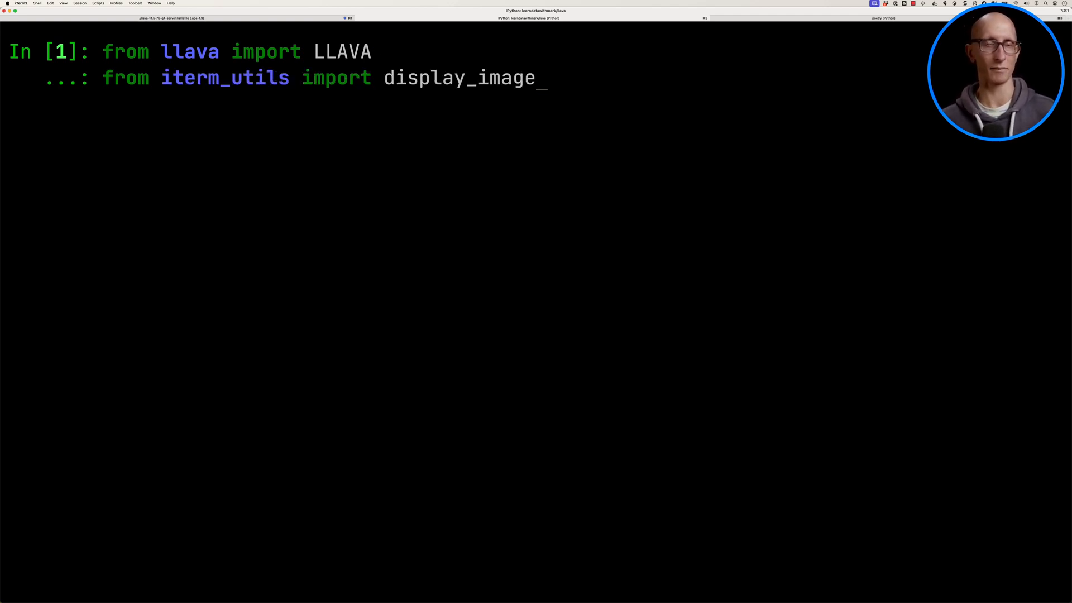
pyautogui.press('enter')
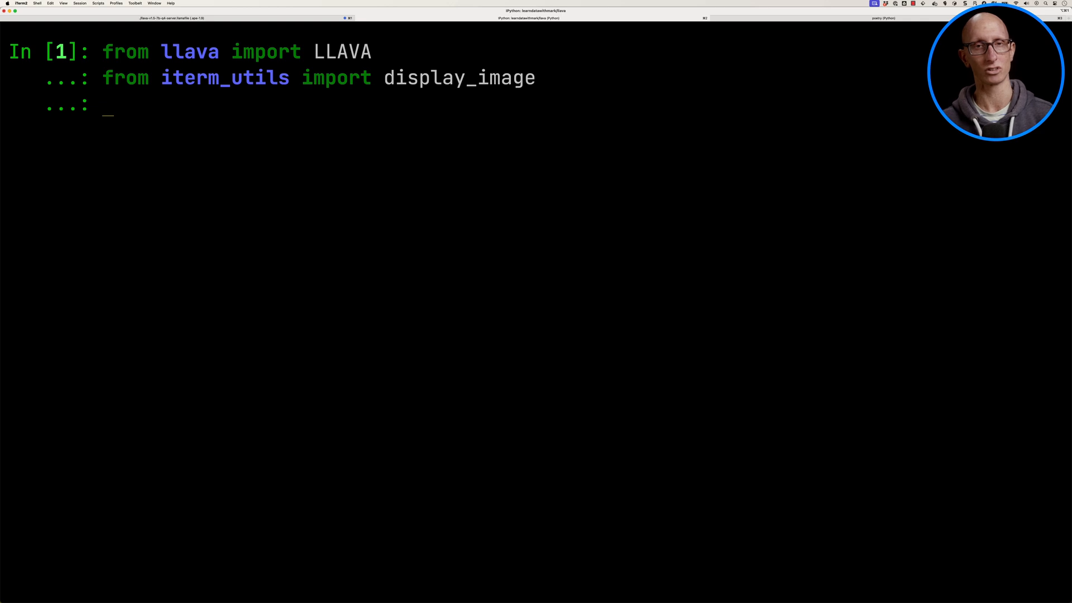
pyautogui.write('from rich import print')
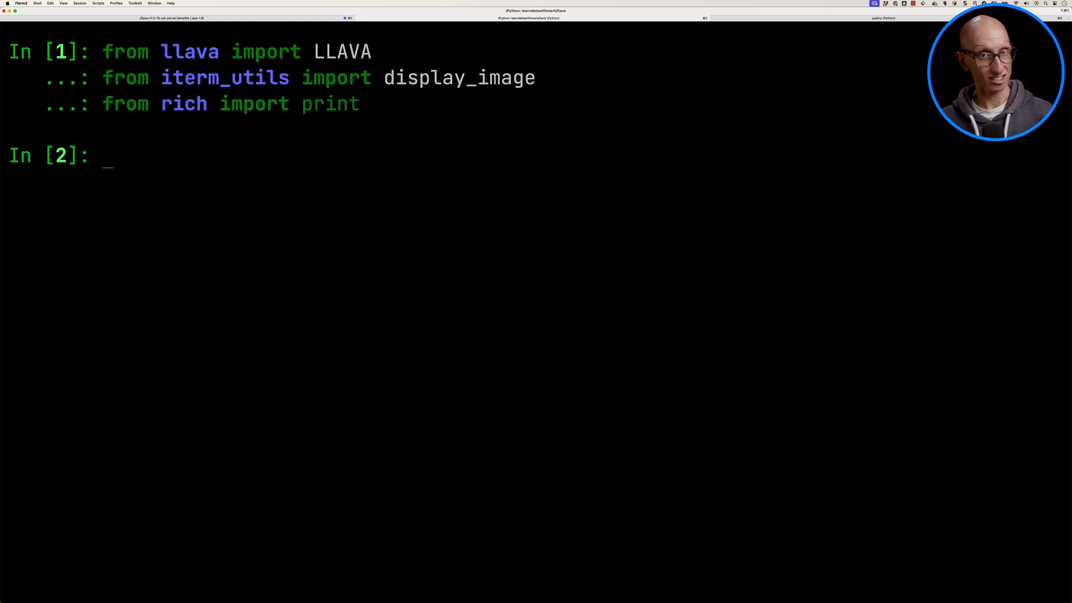
pyautogui.write('llava = LLAVA()')
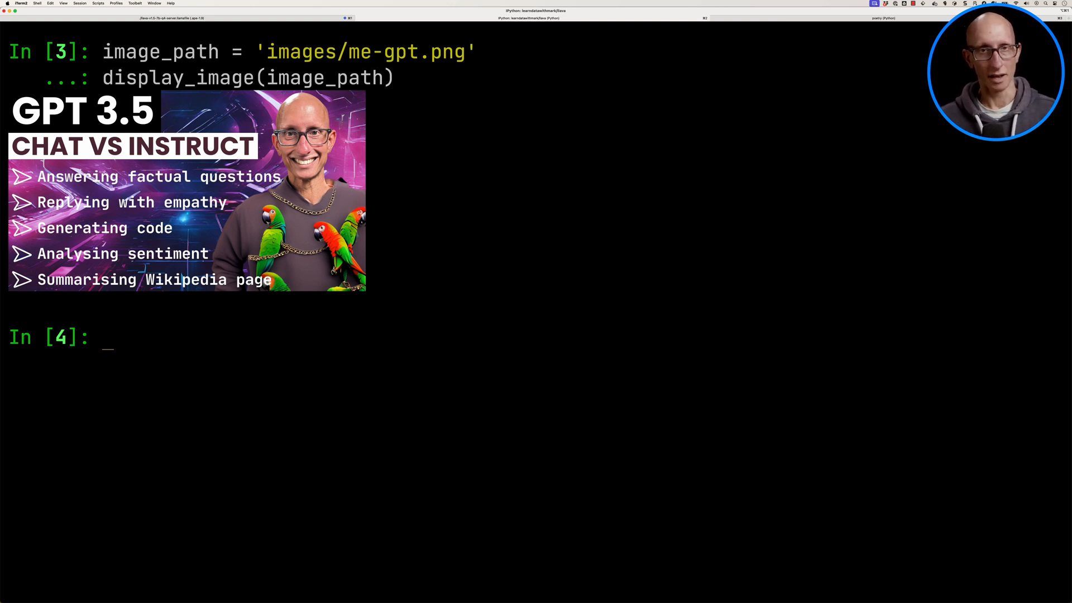
# Write a %%time cell calling llava.complete on image_path, streaming, asking about parrots on the jumper.
pyautogui.write('%%time')
pyautogui.write('response = llava.complete(')
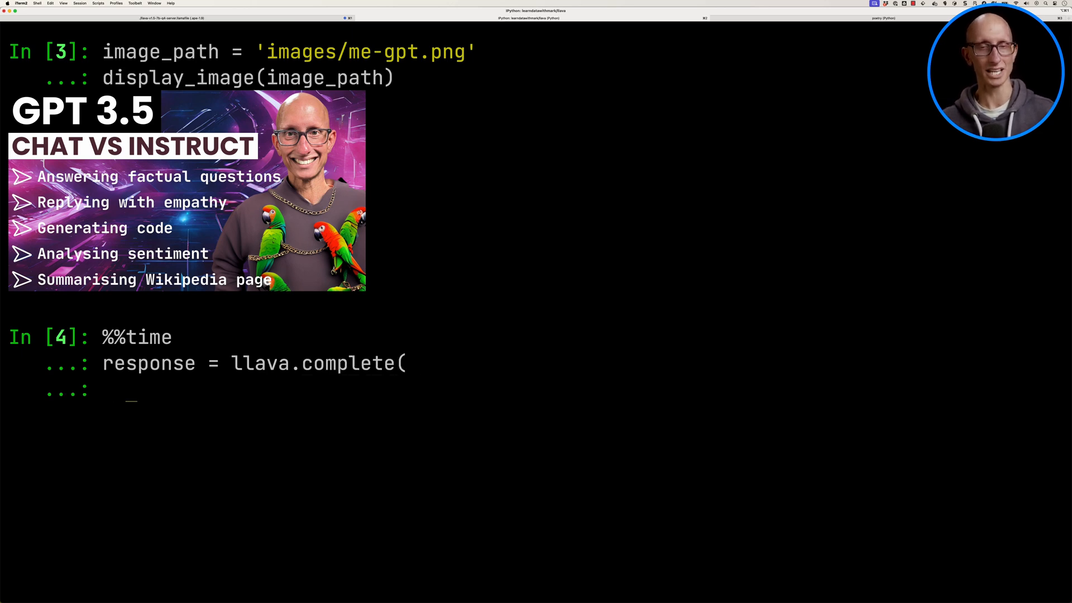
pyautogui.write('image_path=image_path,')
pyautogui.write('prompt="Do you think the parrots are really on the jum')
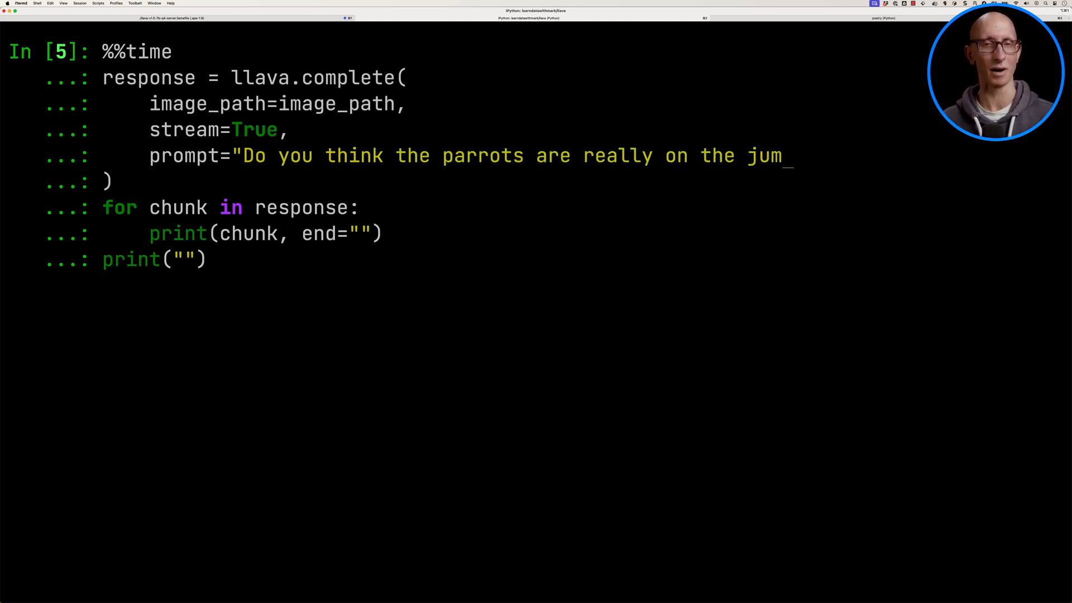
pyautogui.write('per?"')
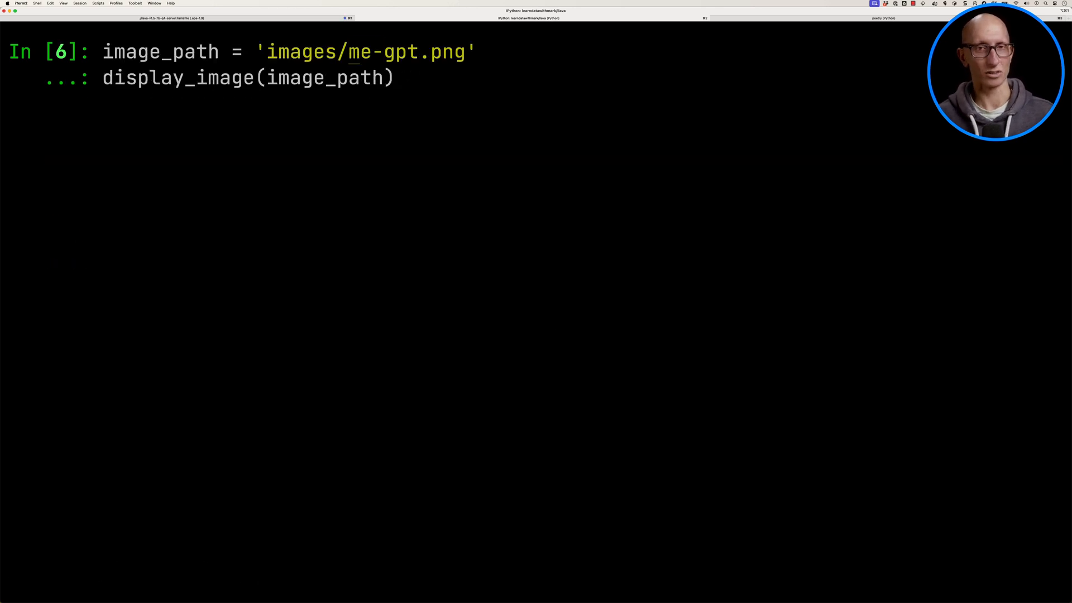
# Point image_path at ronaldo.jpg and ask LLaVA "Do you know who this footballer is?".
pyautogui.write('ronaldo.jpg')
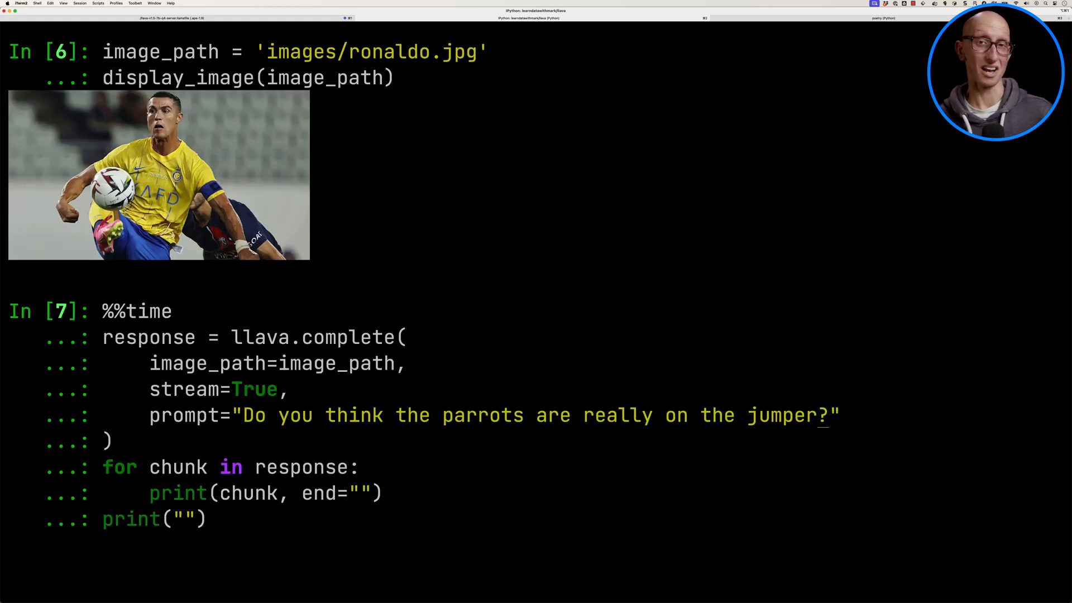
pyautogui.write('Do you know who this footballer is?')
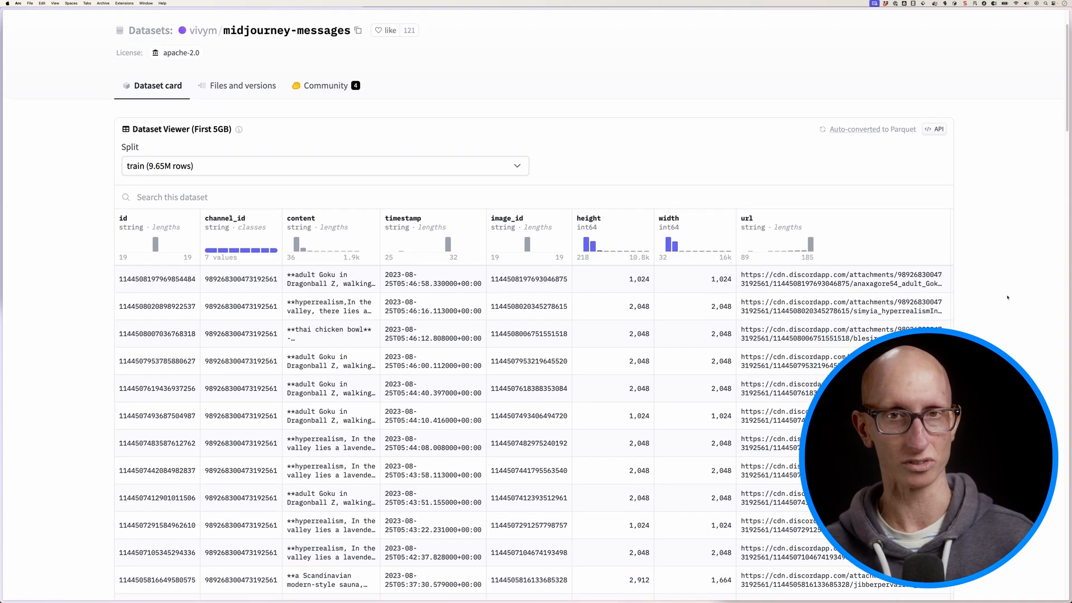
# Browse the midjourney-messages dataset rows and open the 000000.parquet data file.
pyautogui.scroll(-3)
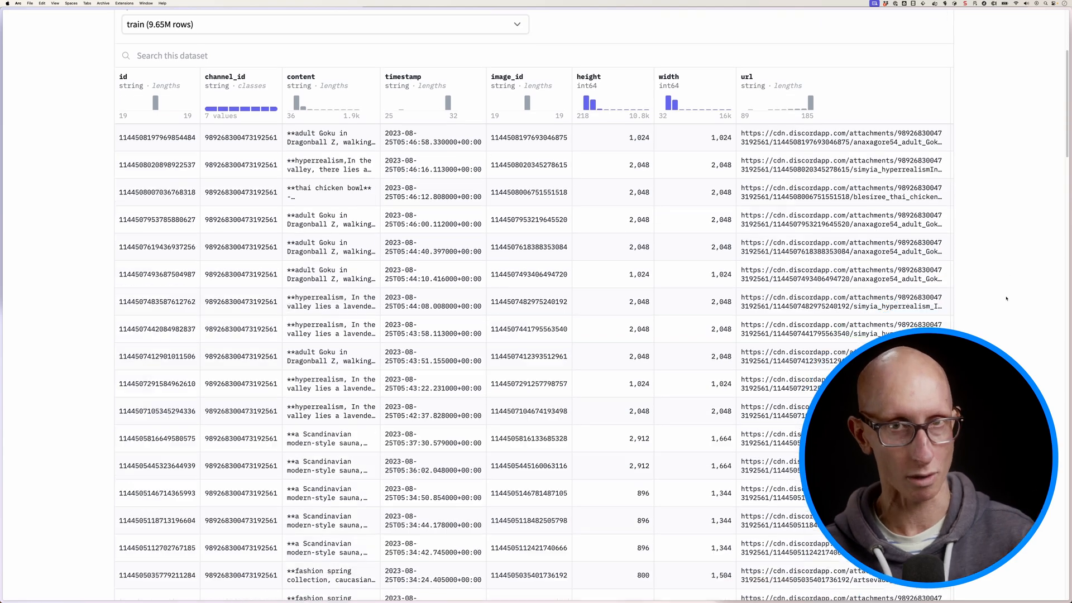
pyautogui.scroll(-3)
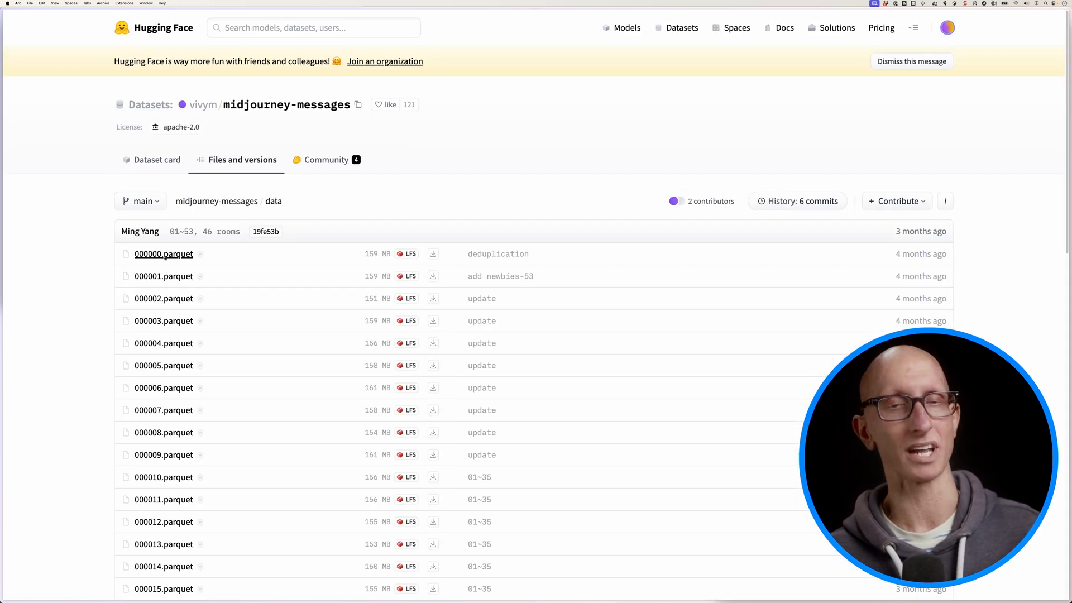
pyautogui.click(163, 253)
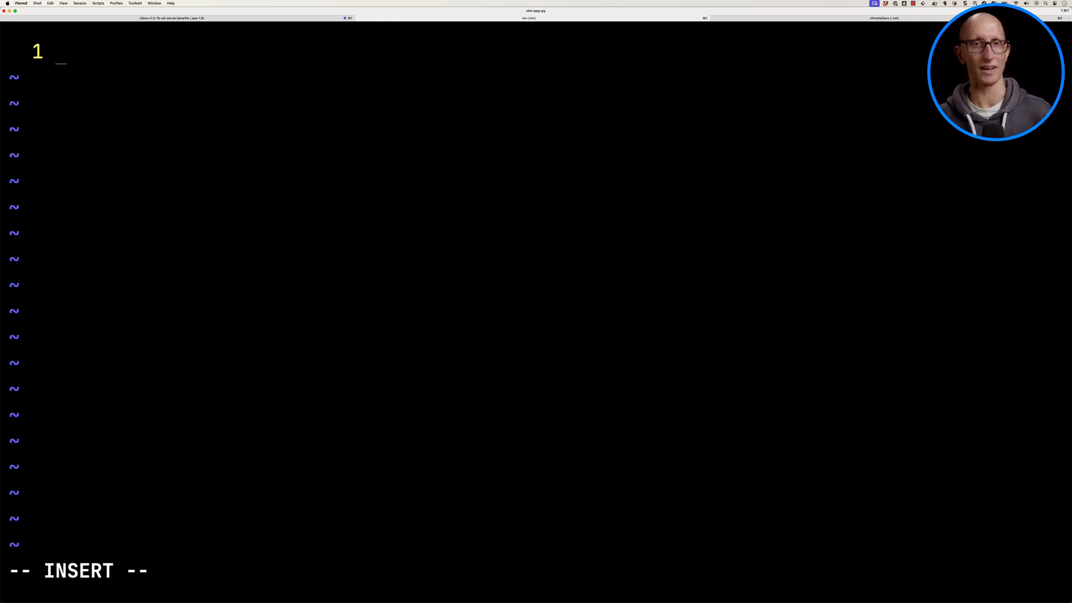
pyautogui.write('import streamlit as st')
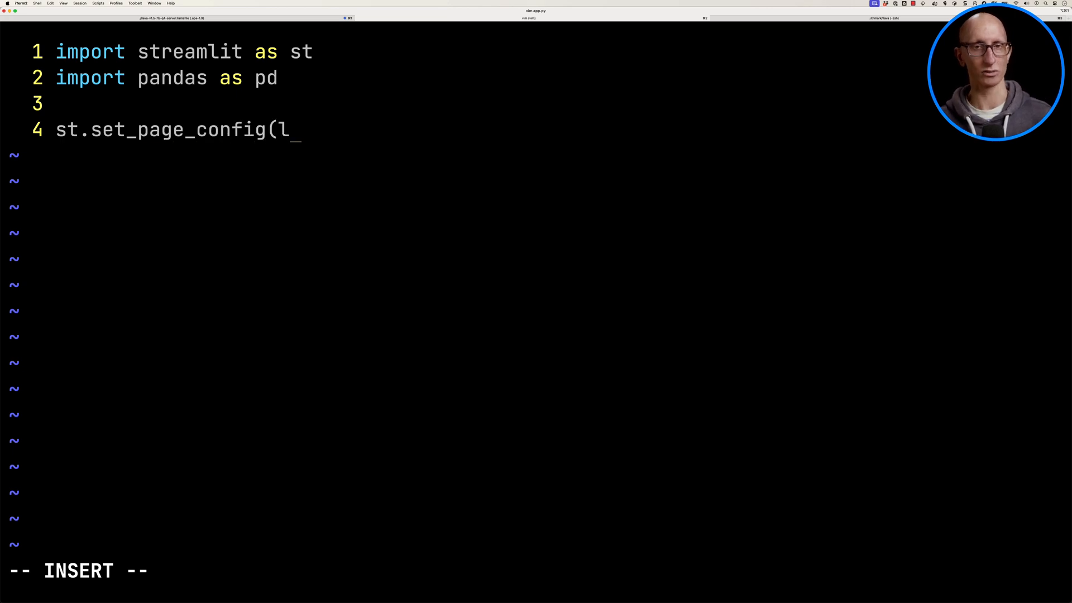
pyautogui.write('ayout="wide")')
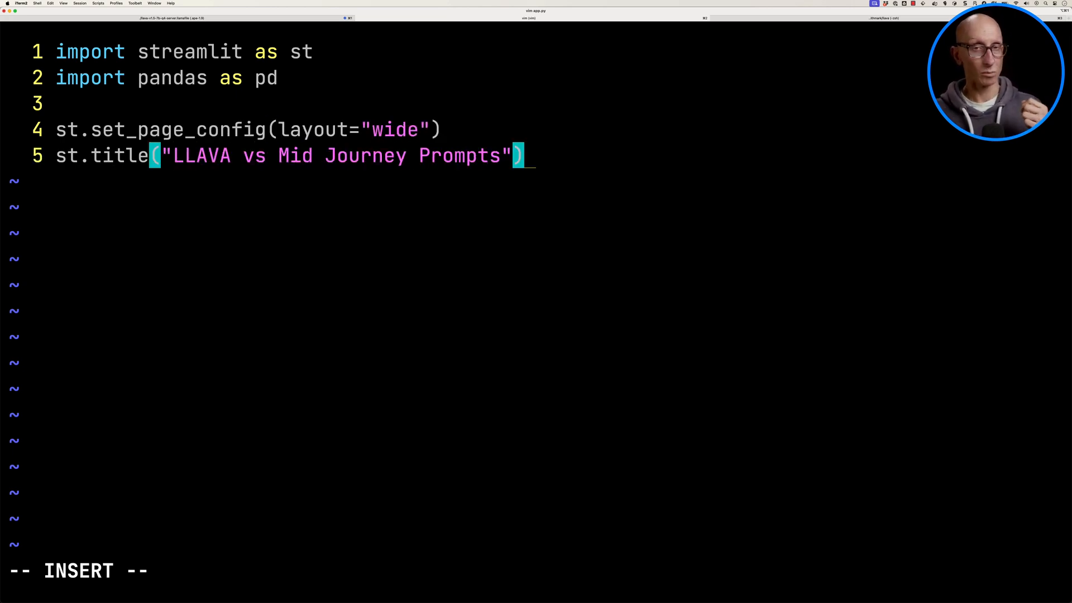
pyautogui.write('@st.cache_data')
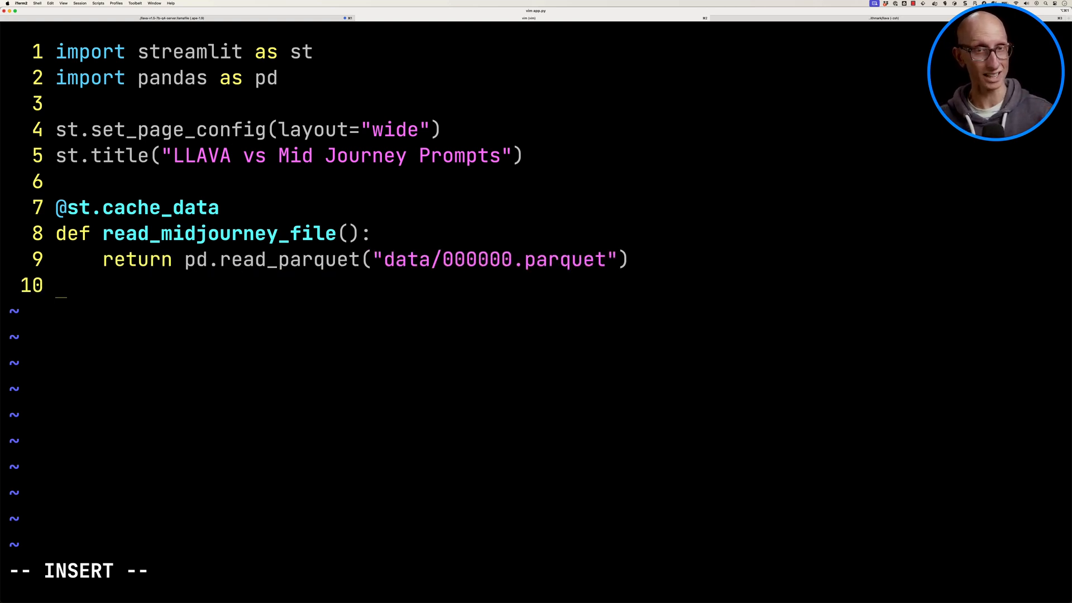
# Load the dataframe, sample a row's content and url, and lay out image and prompt columns.
pyautogui.write('df = read_midjourney_file()')
pyautogui.write('prompt_text = row[')
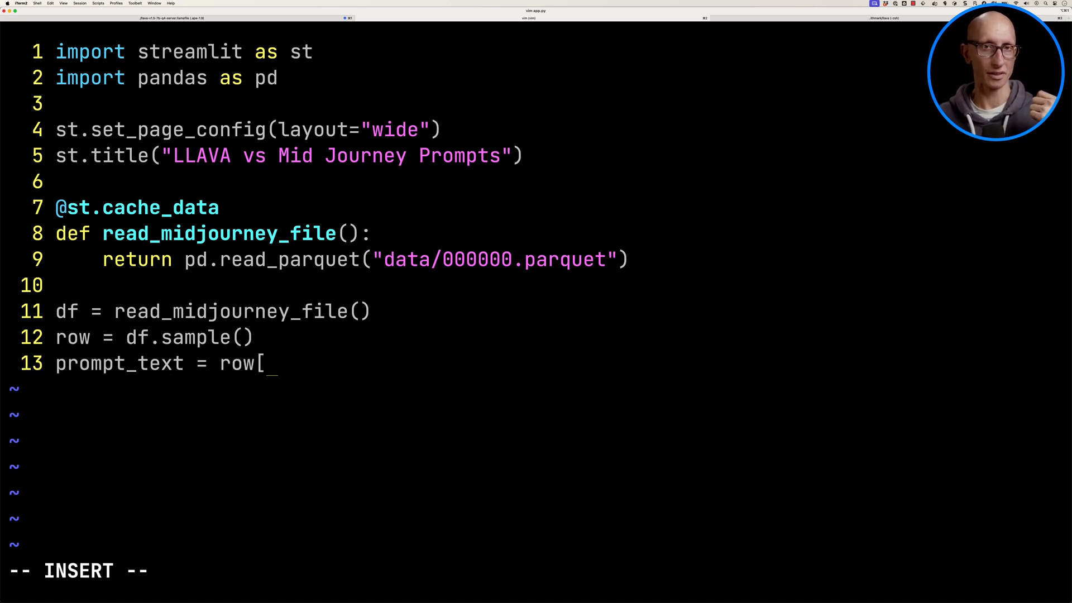
pyautogui.write("'content'].values[0]")
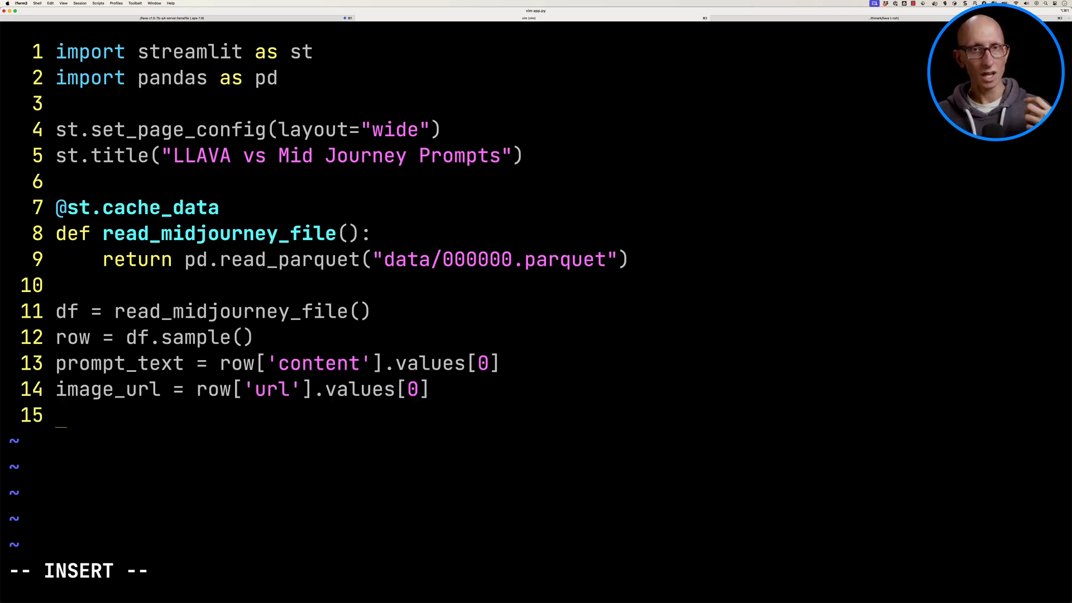
pyautogui.write('image, prompt = st.columns(2)')
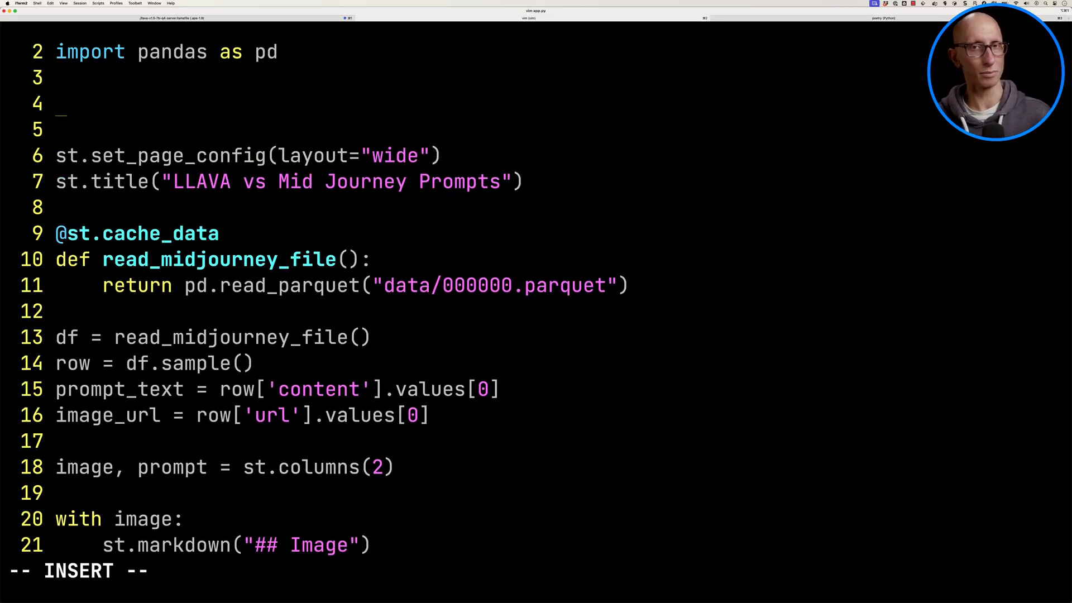
# Import LLAVA, extend st.columns to 3 with an lvm column headed "LLAVA Description".
pyautogui.write('from llava import LLAVA')
pyautogui.write('from streamlit_utils import st_spinner')
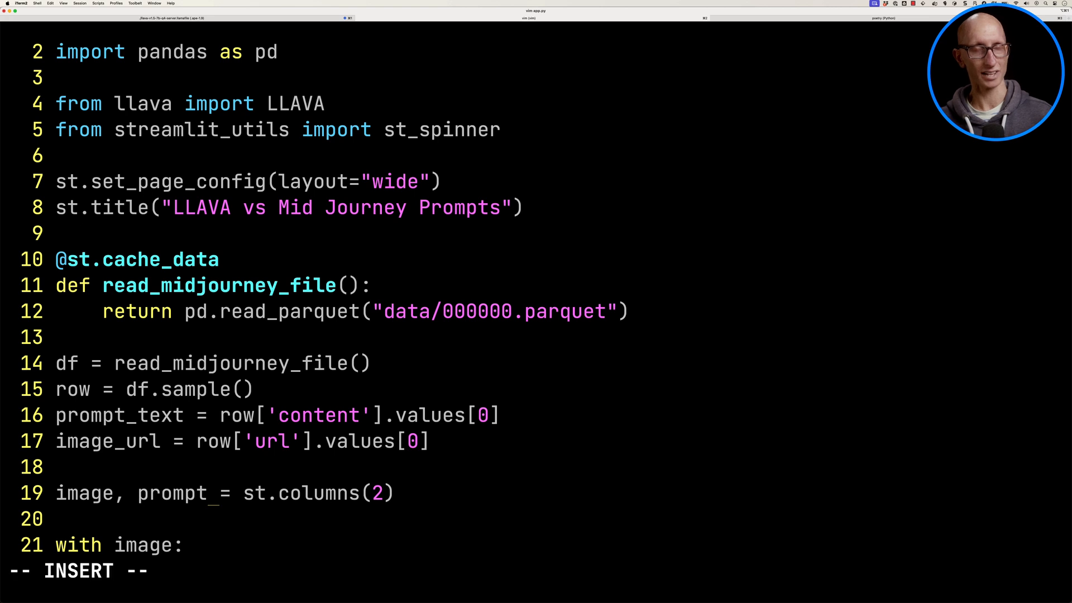
pyautogui.write(', lvm')
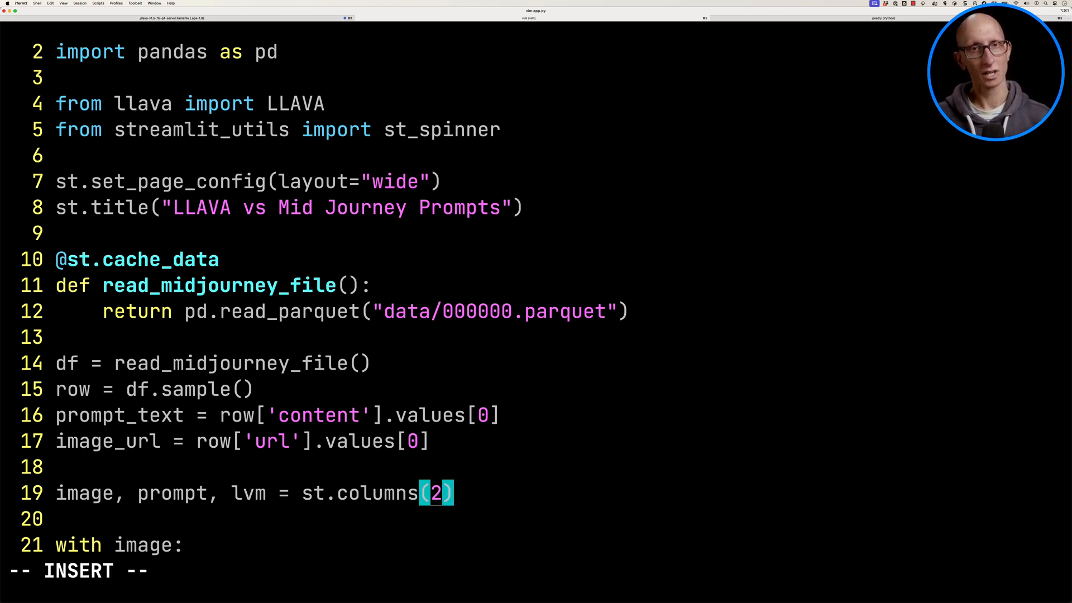
pyautogui.write('3')
pyautogui.write('st.markdown("##')
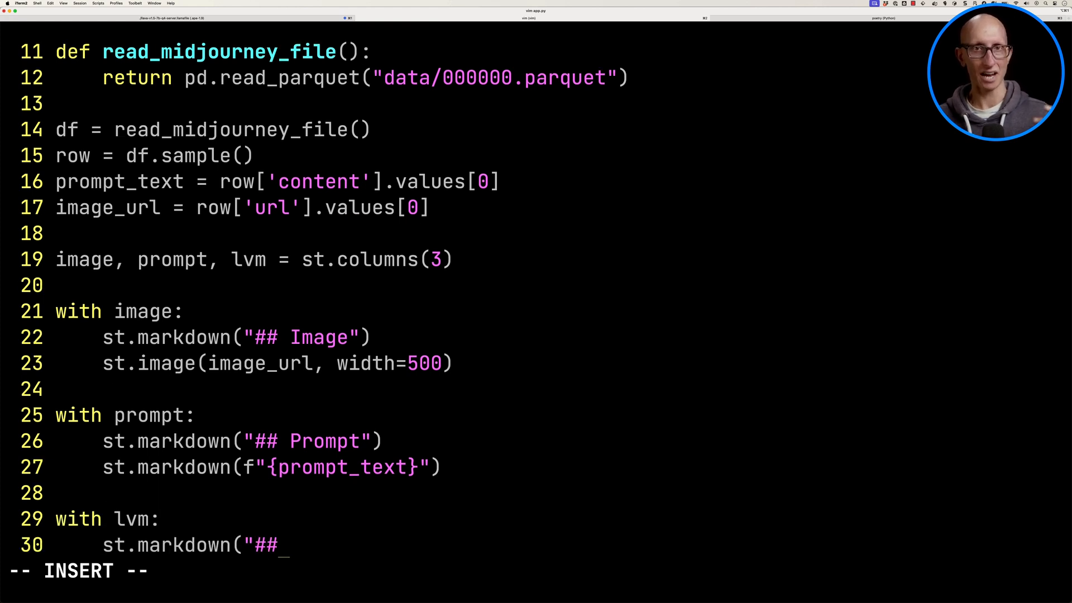
pyautogui.write('LLAVA Description")')
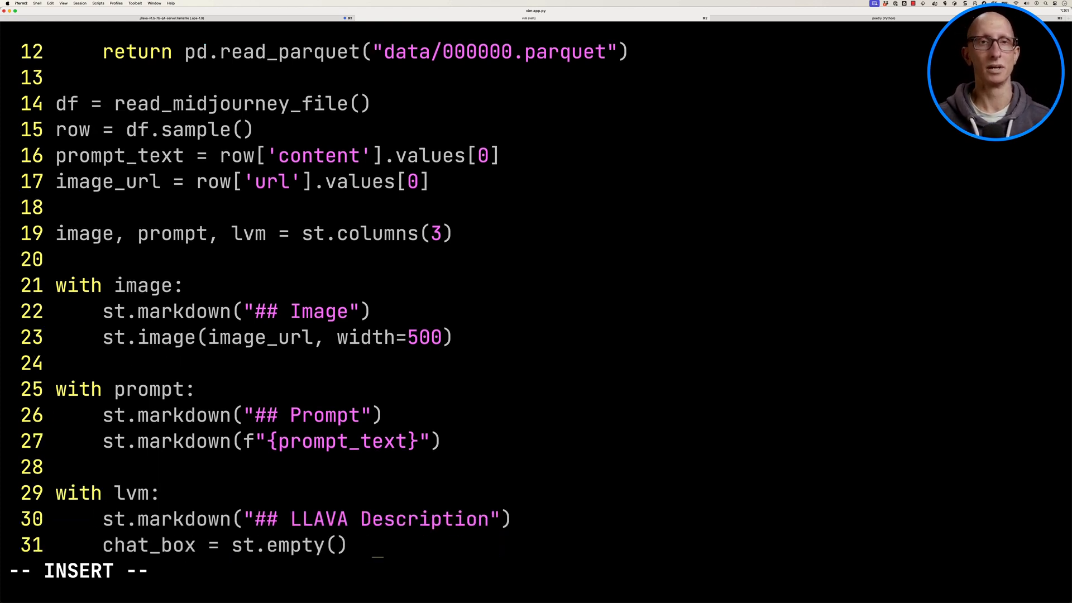
# Stream llava.complete(image_path=image_url) output into a chat_box placeholder rendered as markdown.
pyautogui.write('with chat_box:')
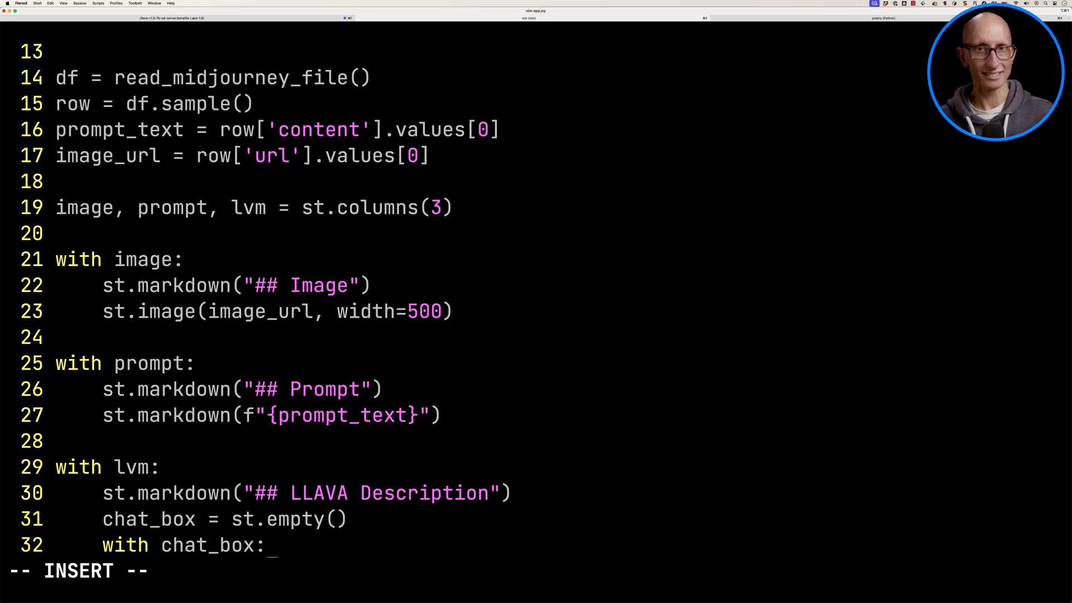
pyautogui.write('content = ""')
pyautogui.write('for chunk in LLAVA().comp')
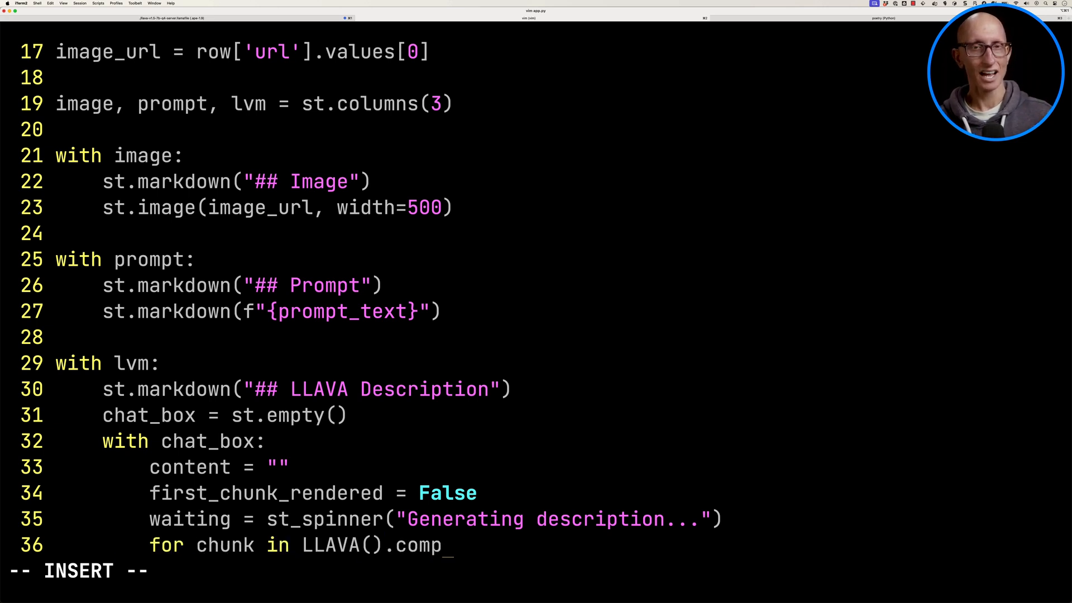
pyautogui.write('lete(image_path=image_url, stream=True):')
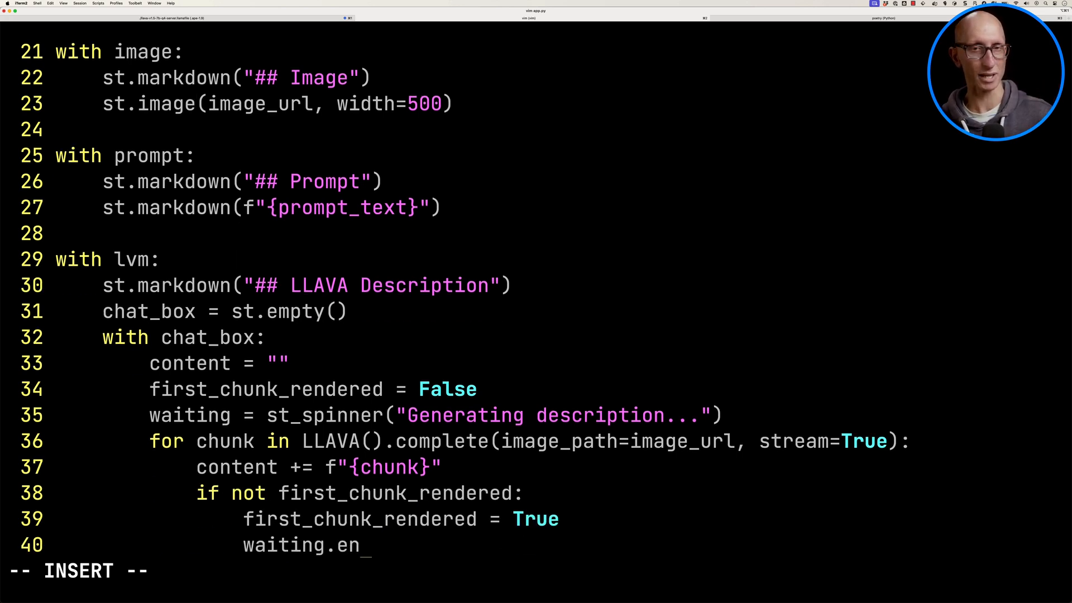
pyautogui.write('d()')
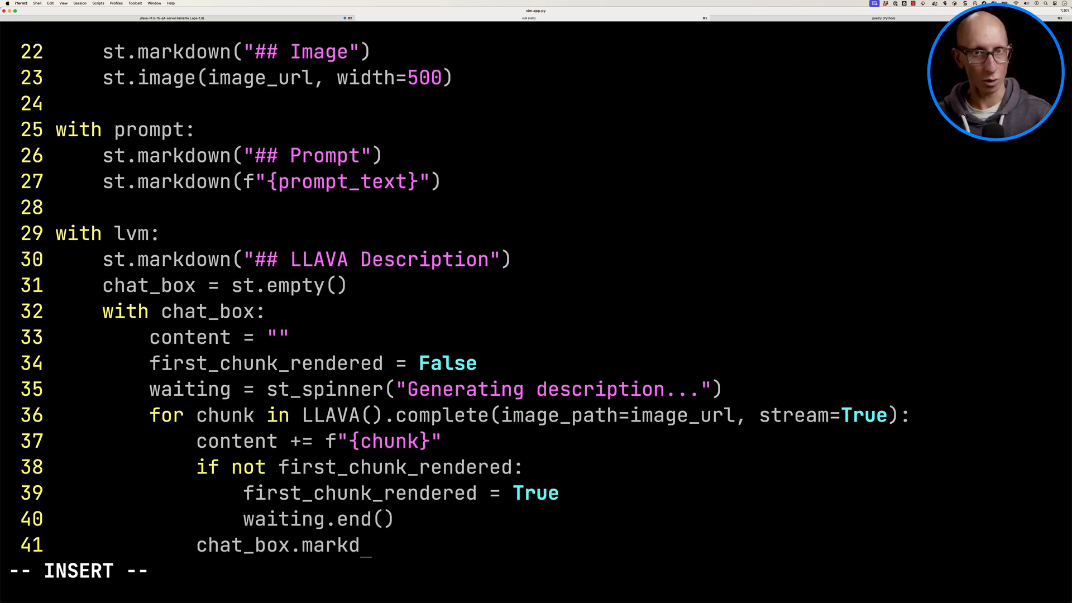
pyautogui.write('own(content)')
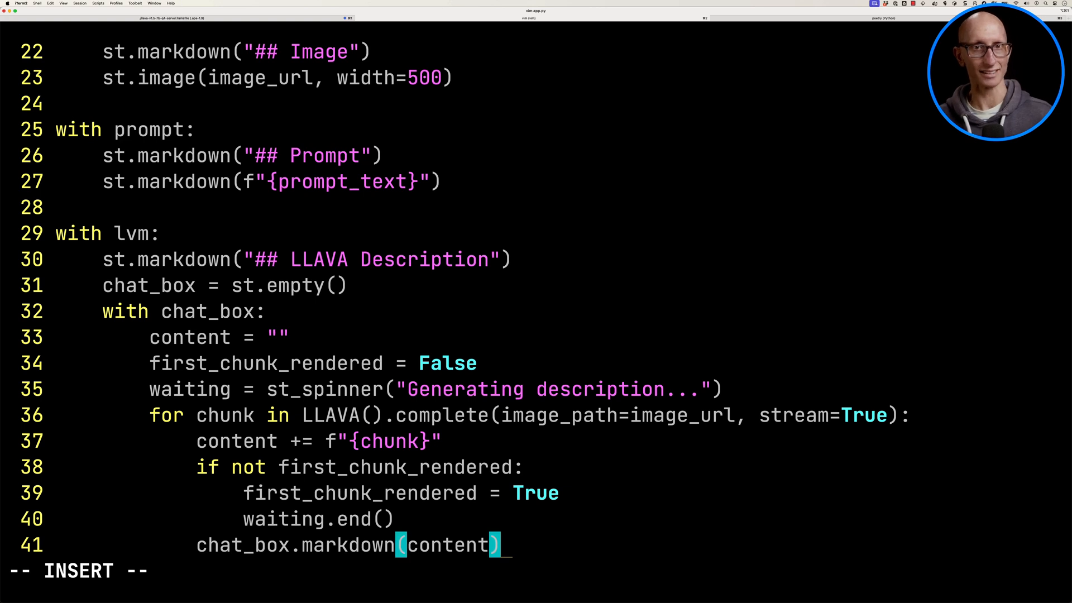